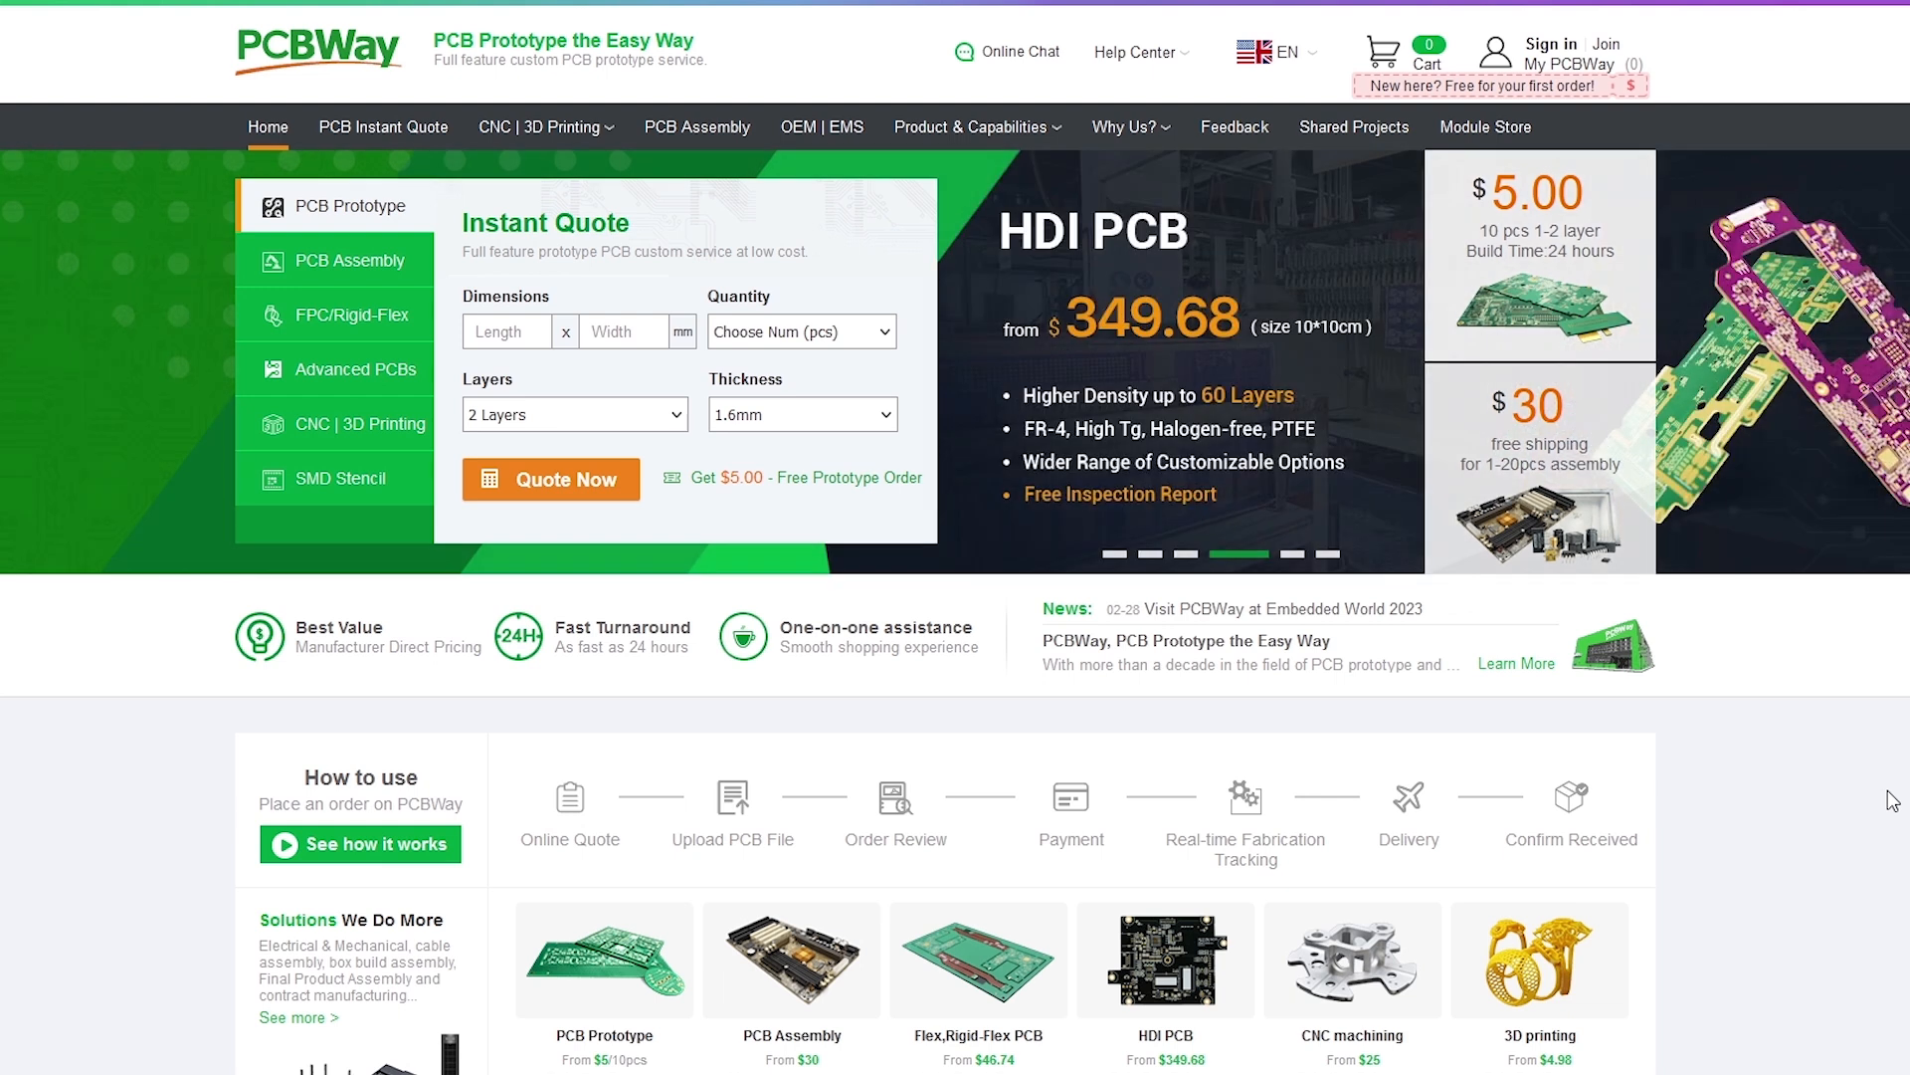
Go to PCBWay's CNC and 3D printing instant quote page from the top navigation.
left_click(542, 128)
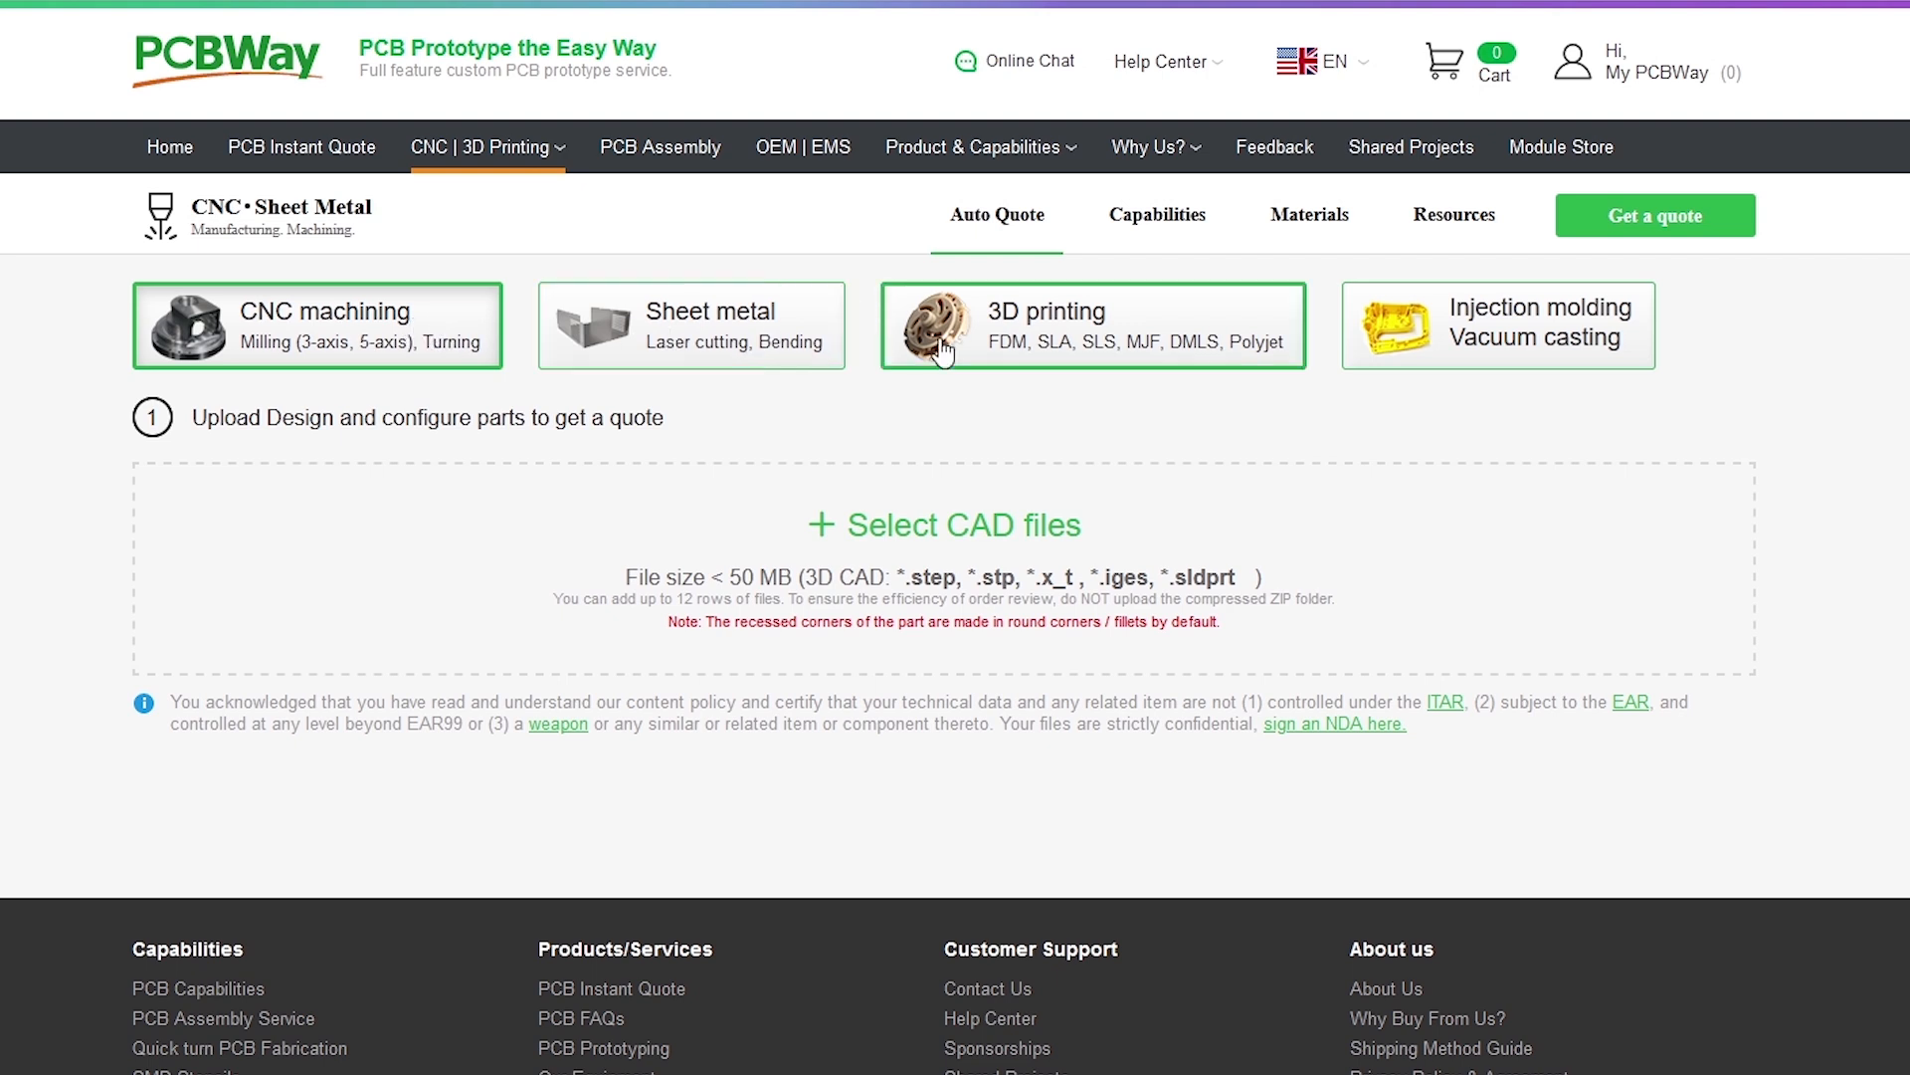
Quote the DIY Project part for 3D printing in nylon ($12.45) after comparing PEEK and ABS.
left_click(1093, 324)
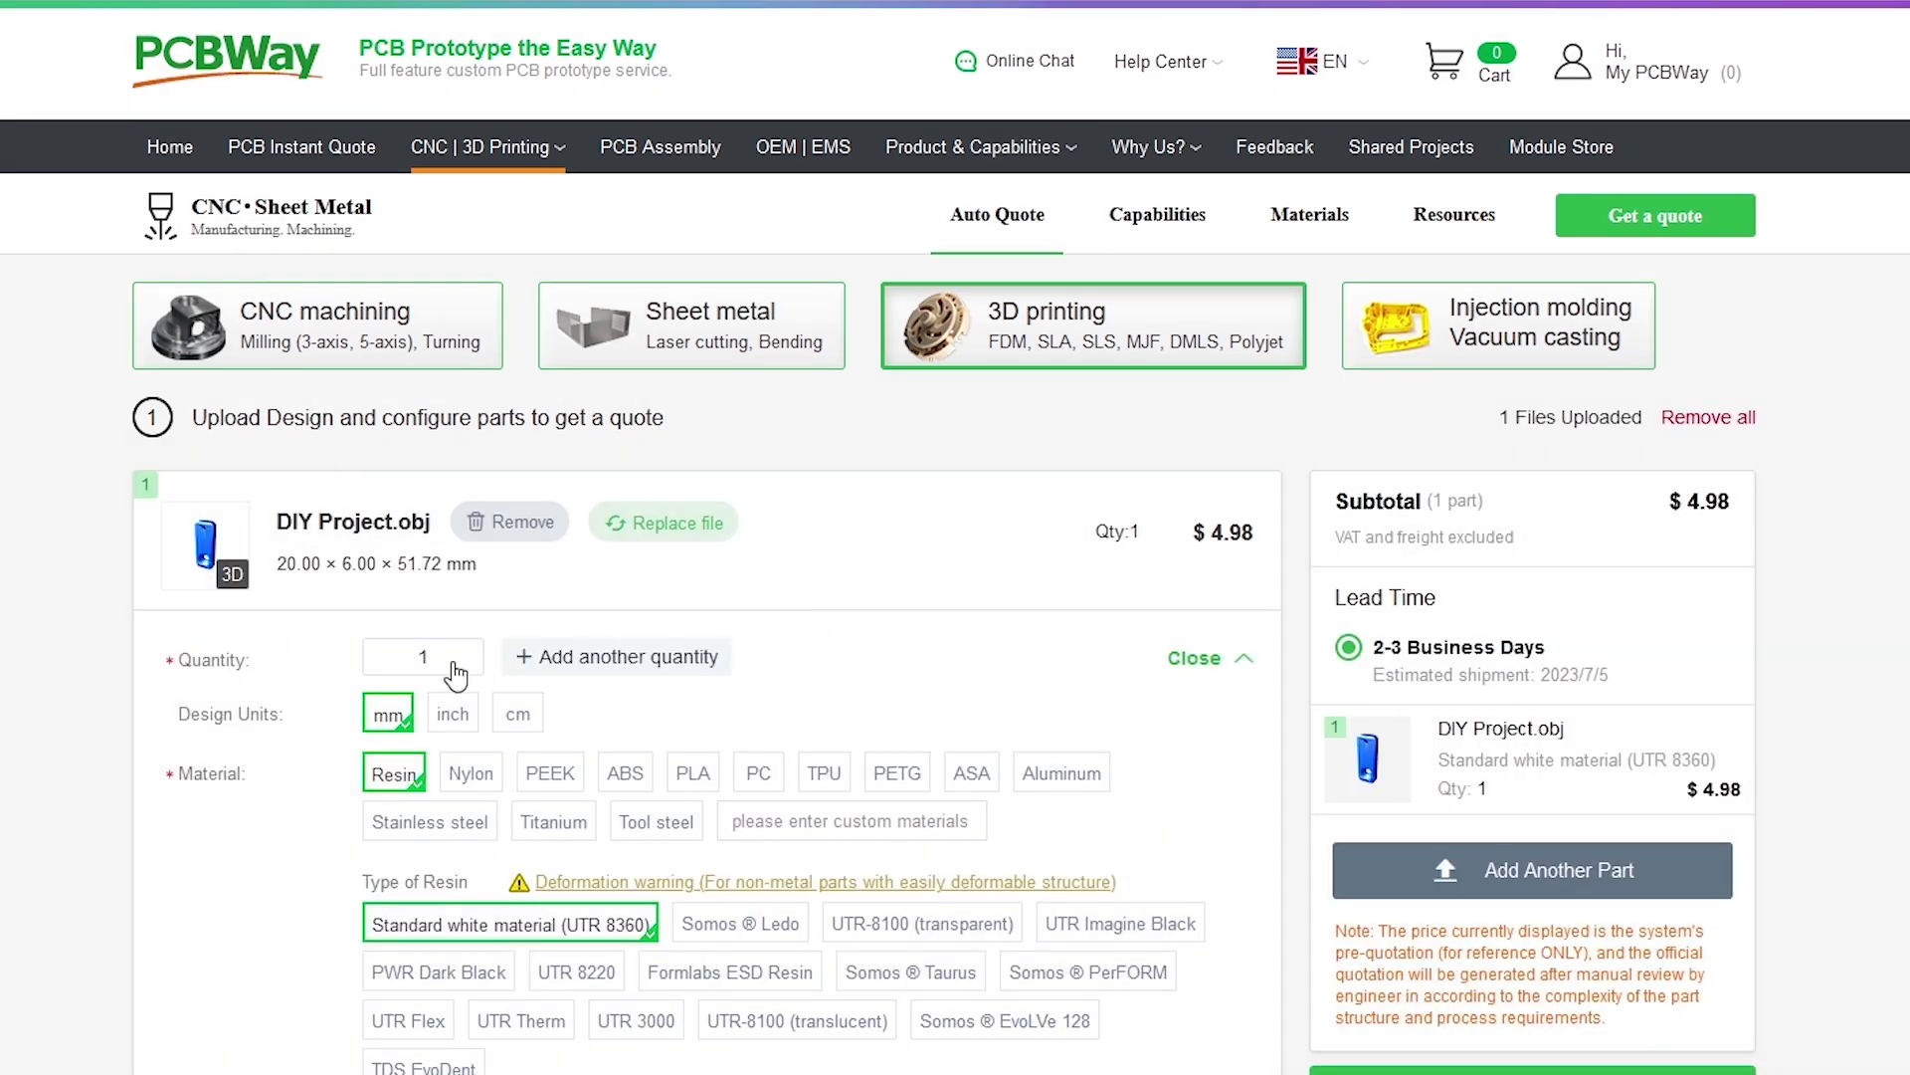
mouse_move(394, 772)
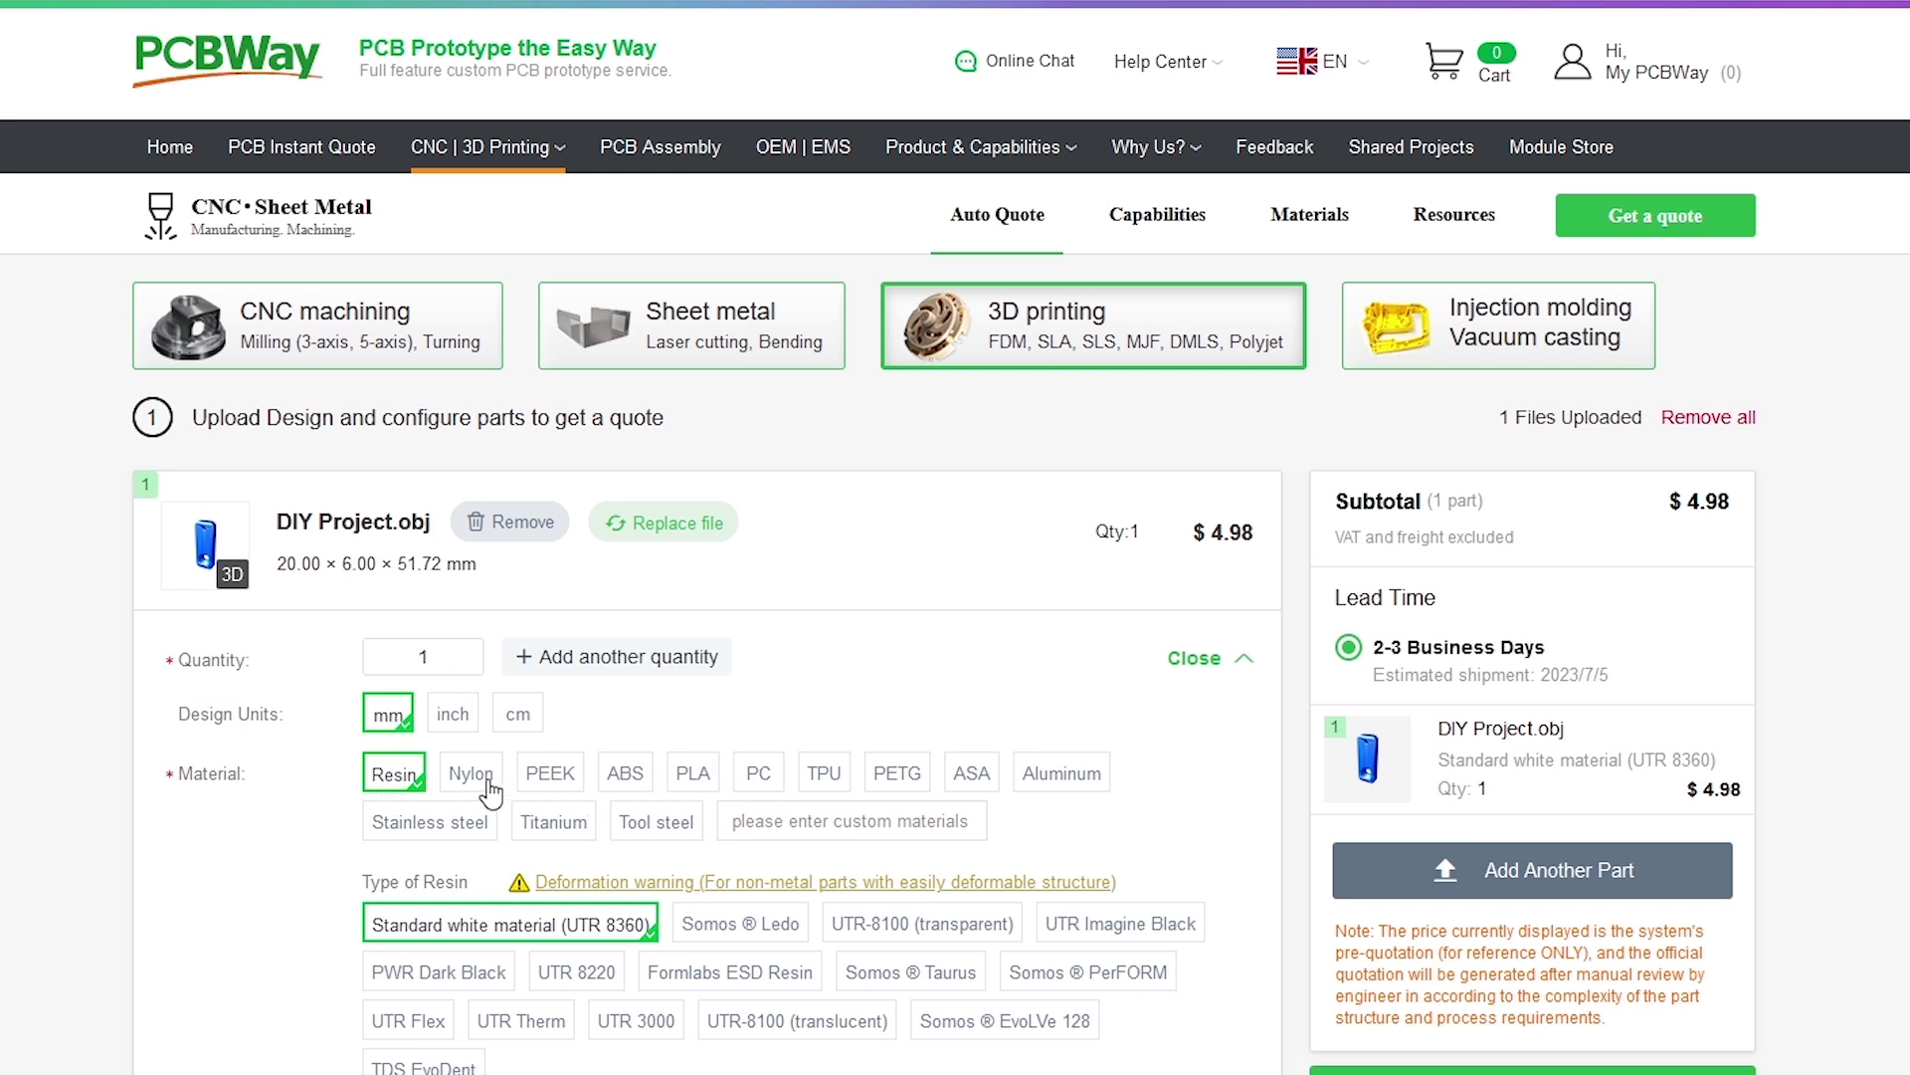
left_click(470, 772)
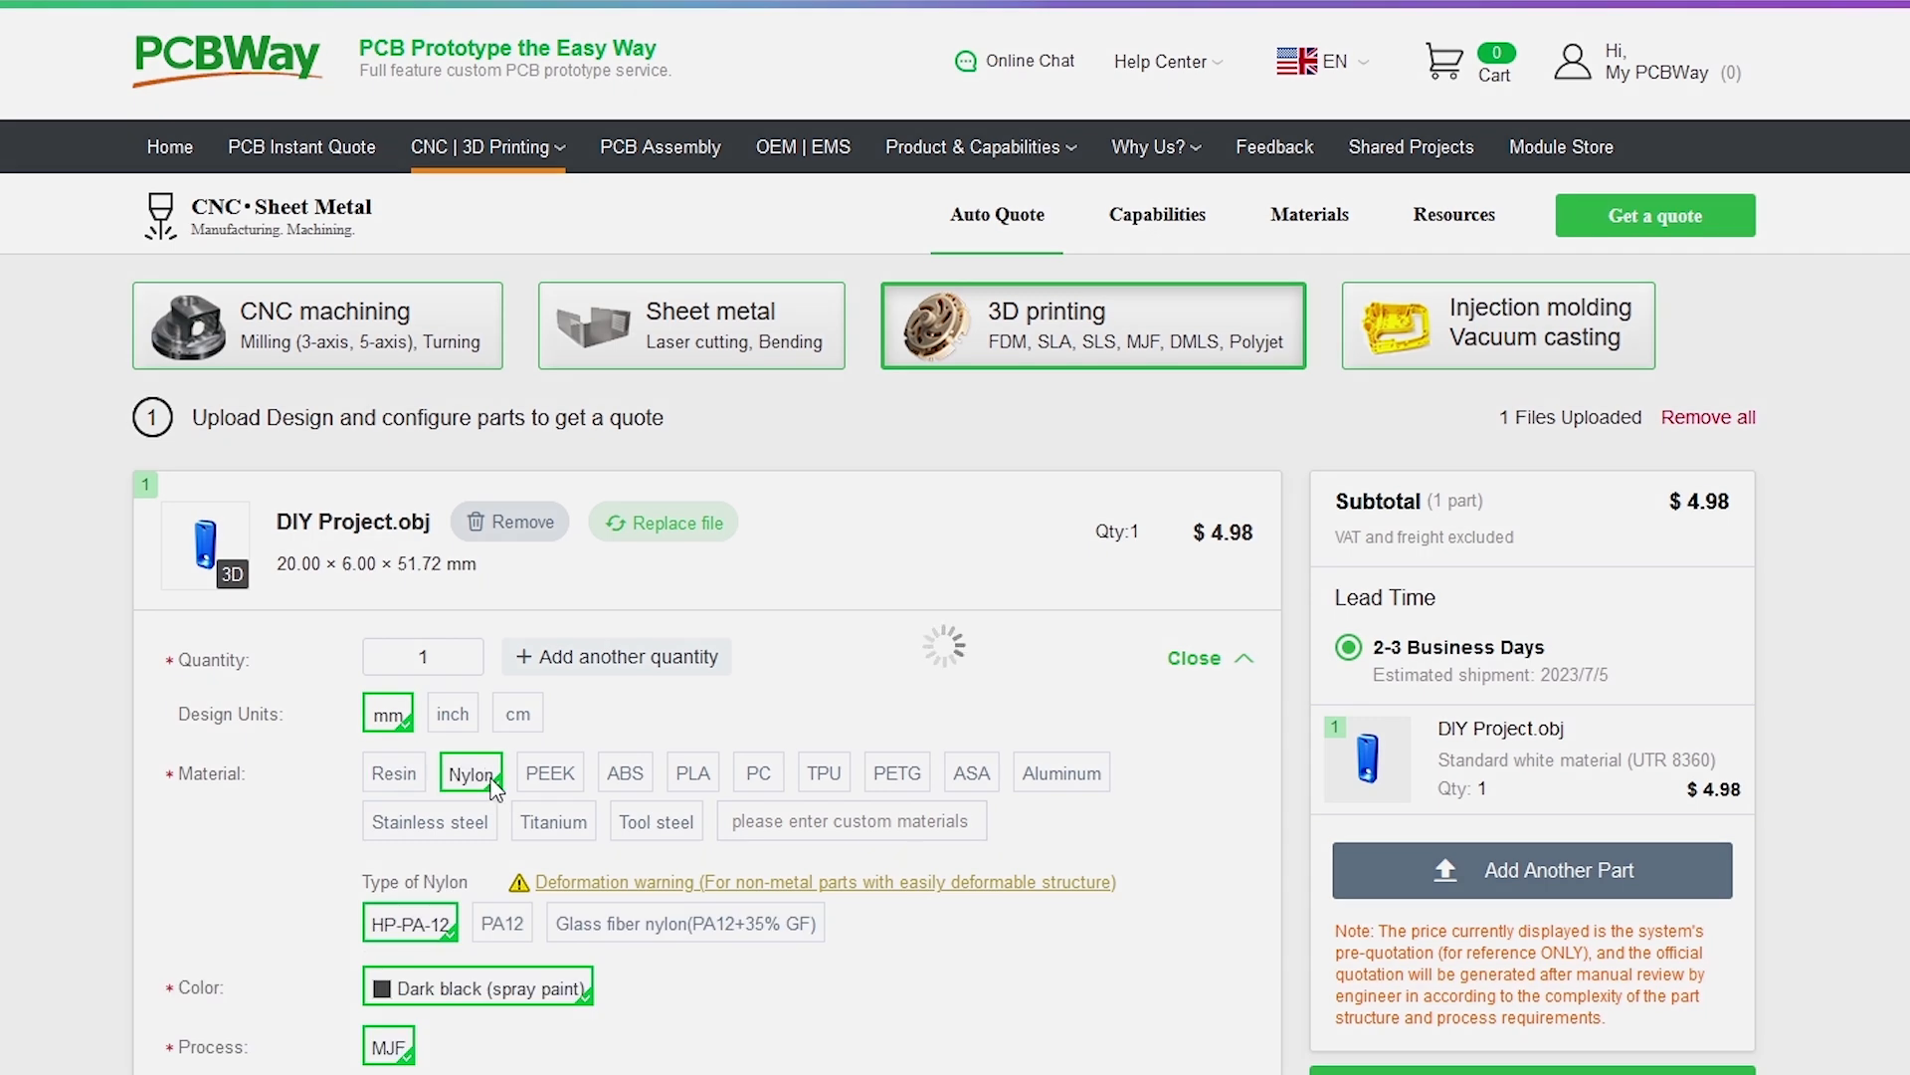
left_click(549, 772)
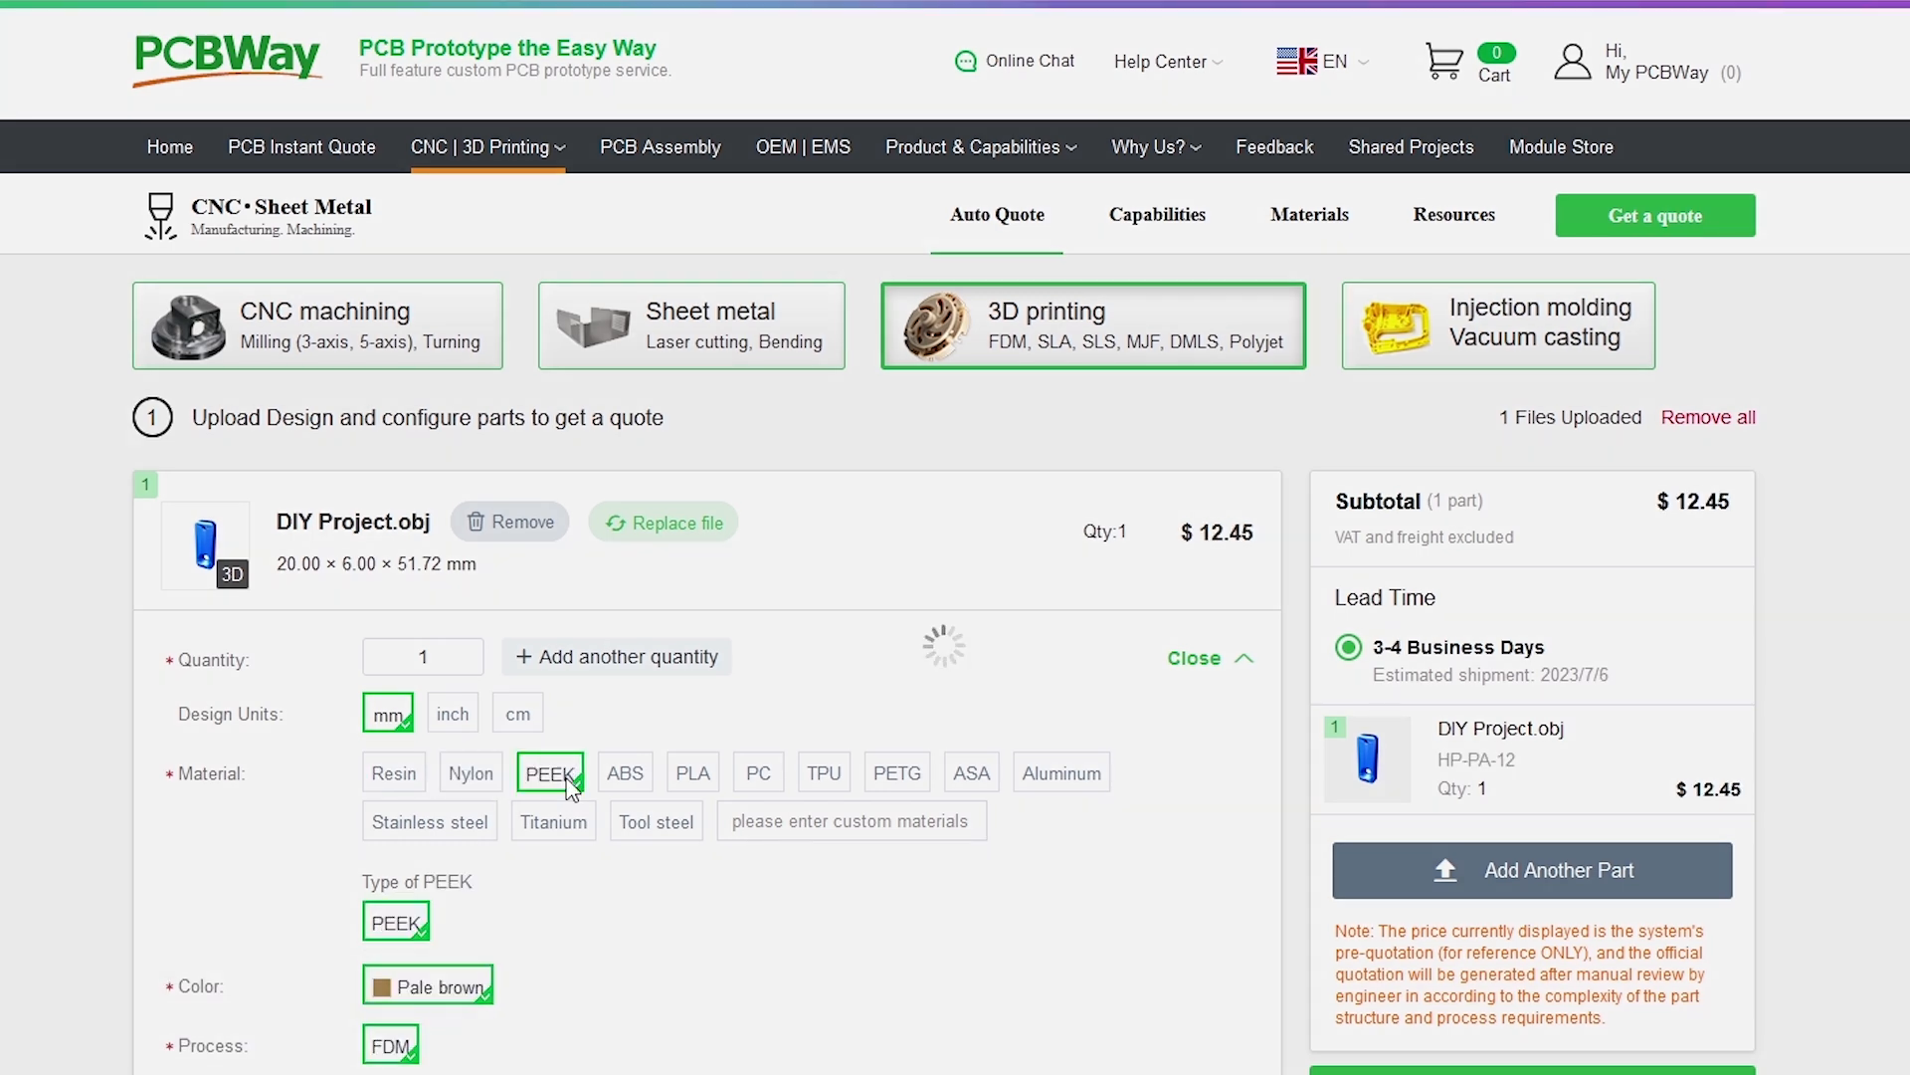
left_click(625, 773)
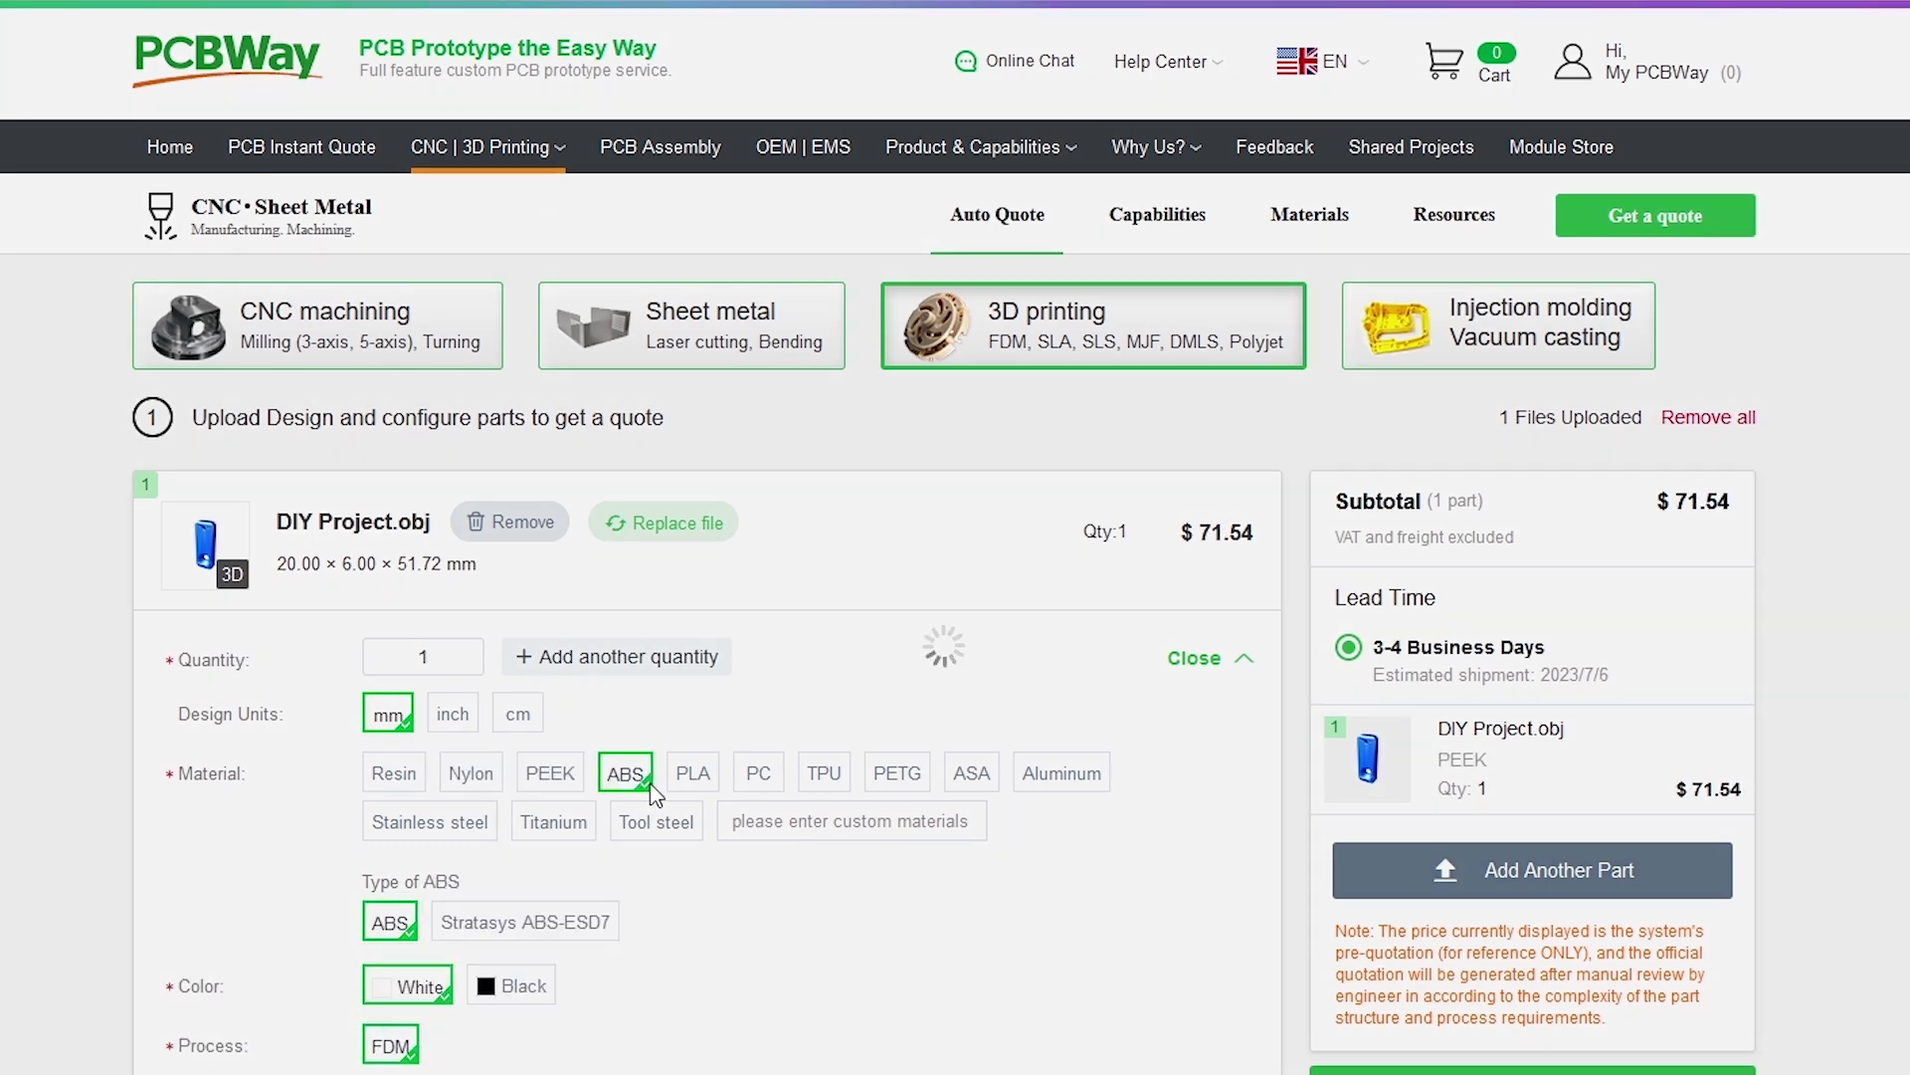
left_click(472, 773)
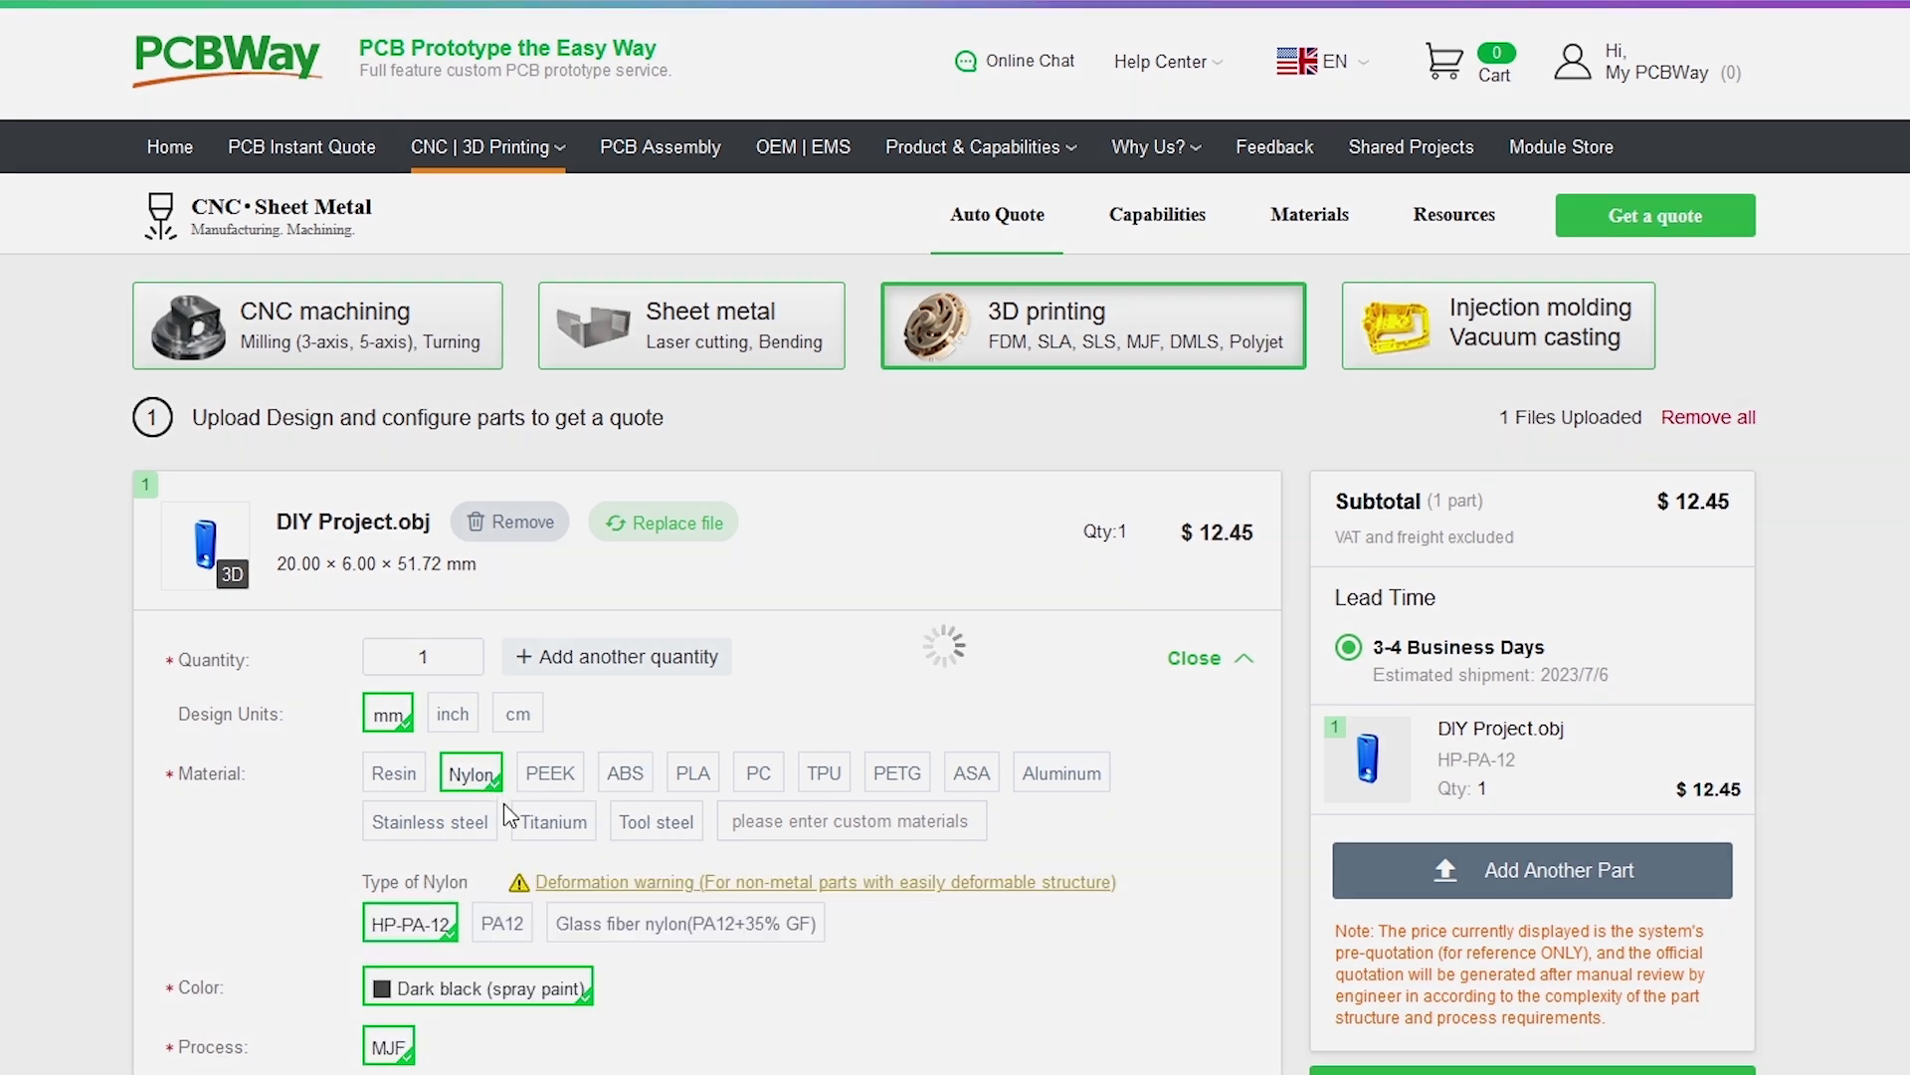
scroll("down", 3)
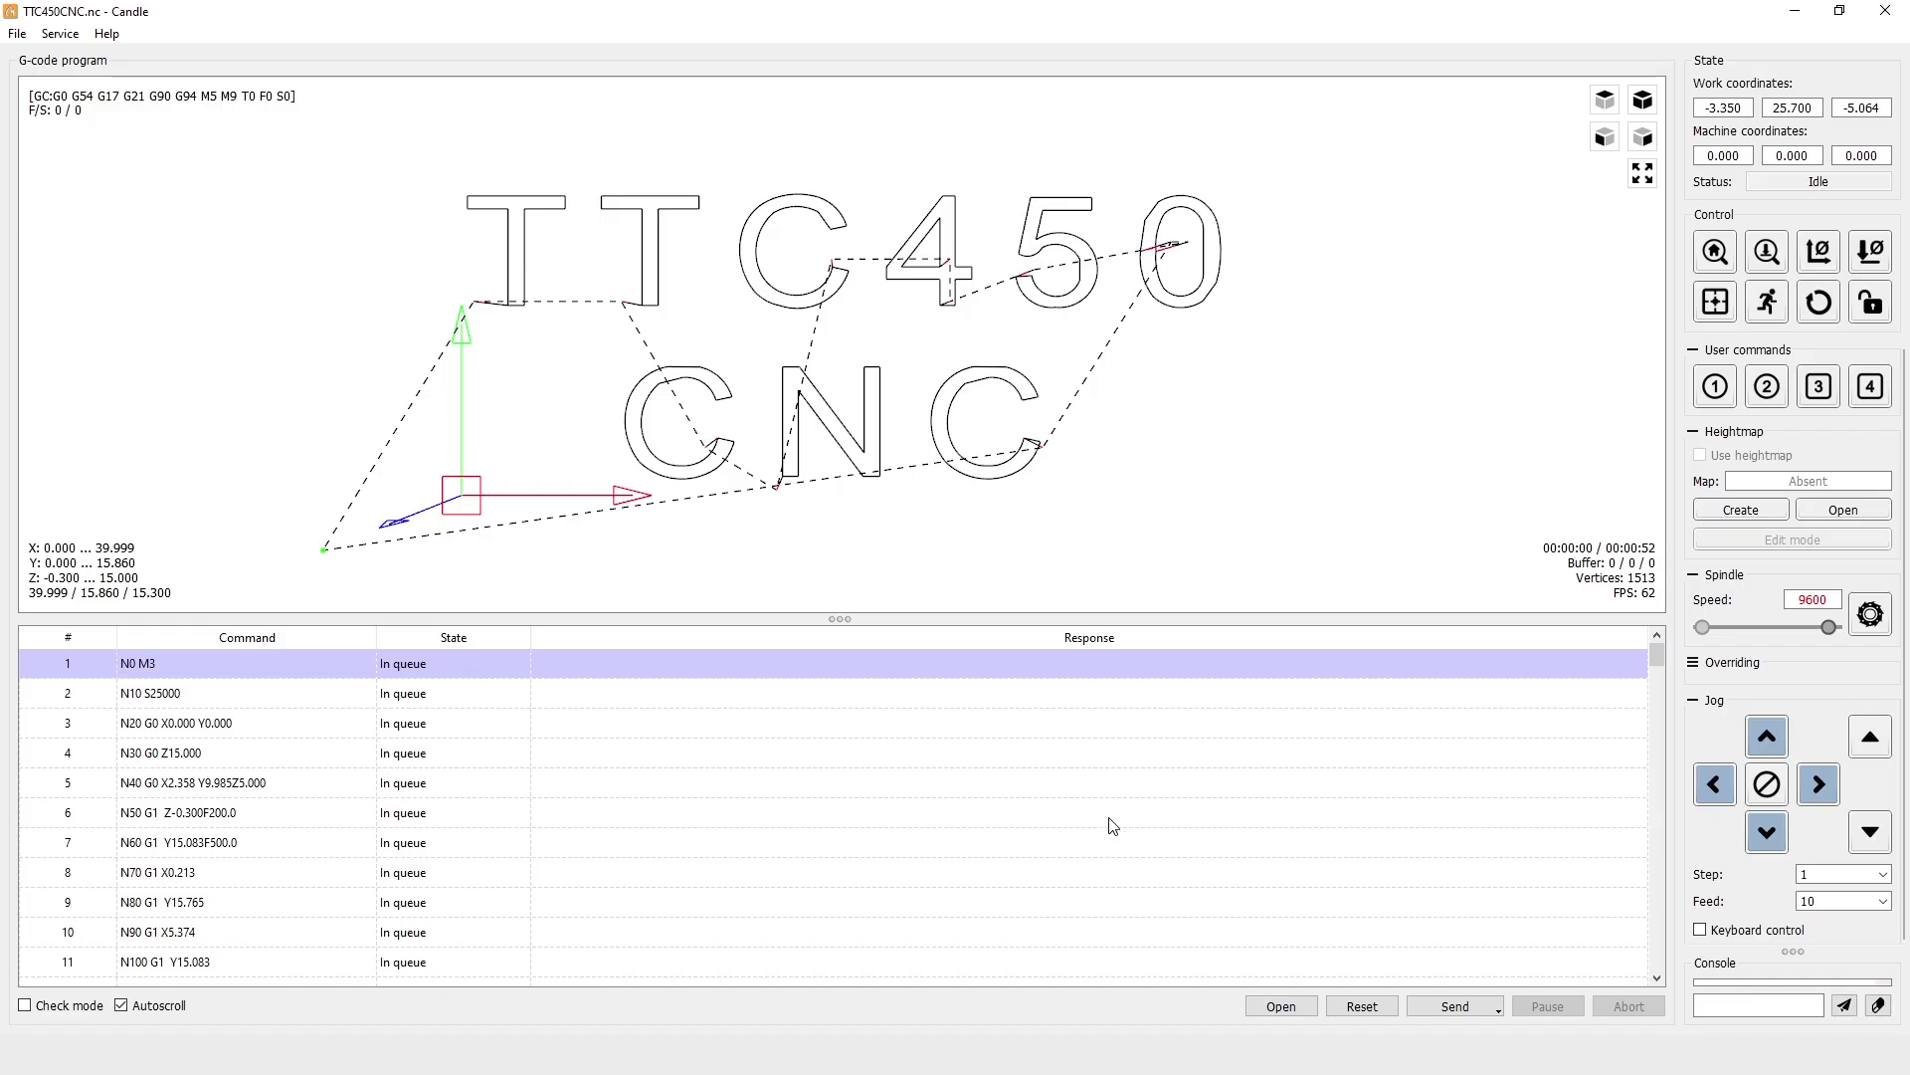
mouse_move(408, 551)
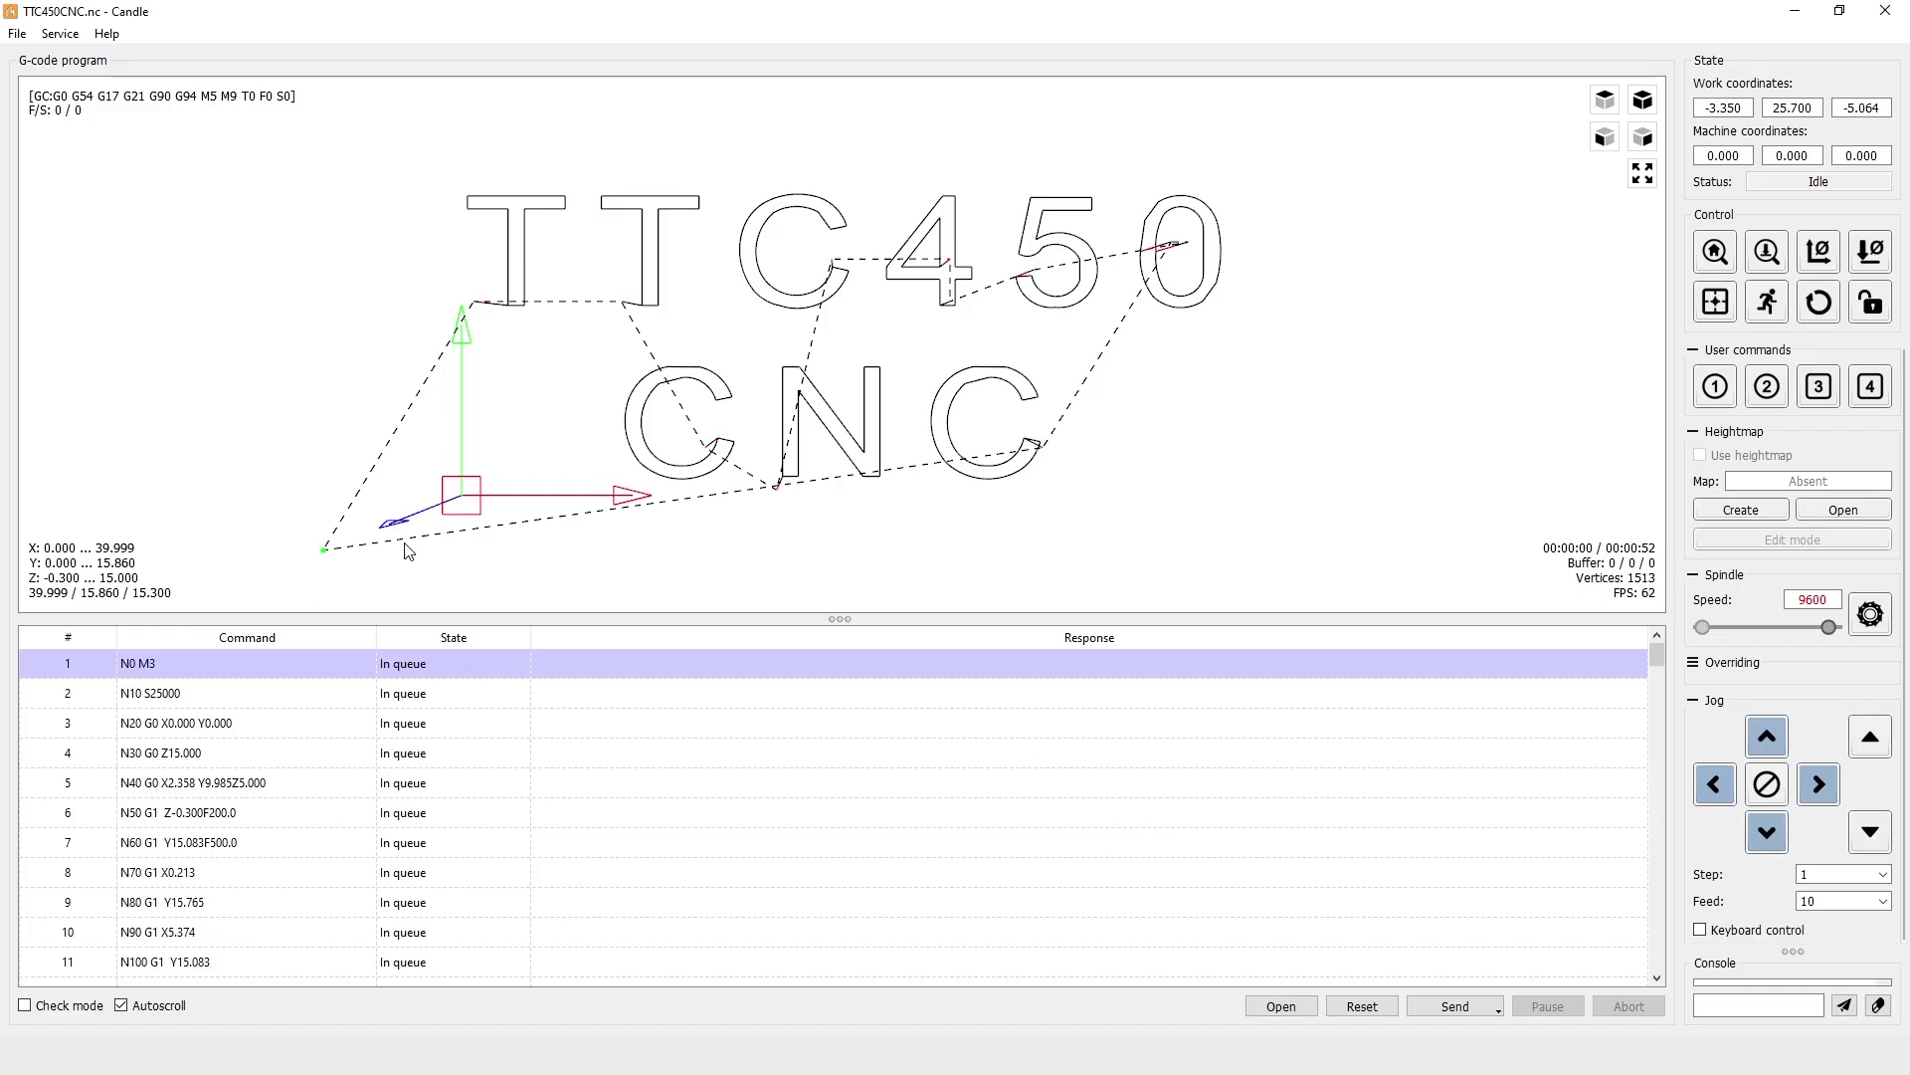
mouse_move(344, 561)
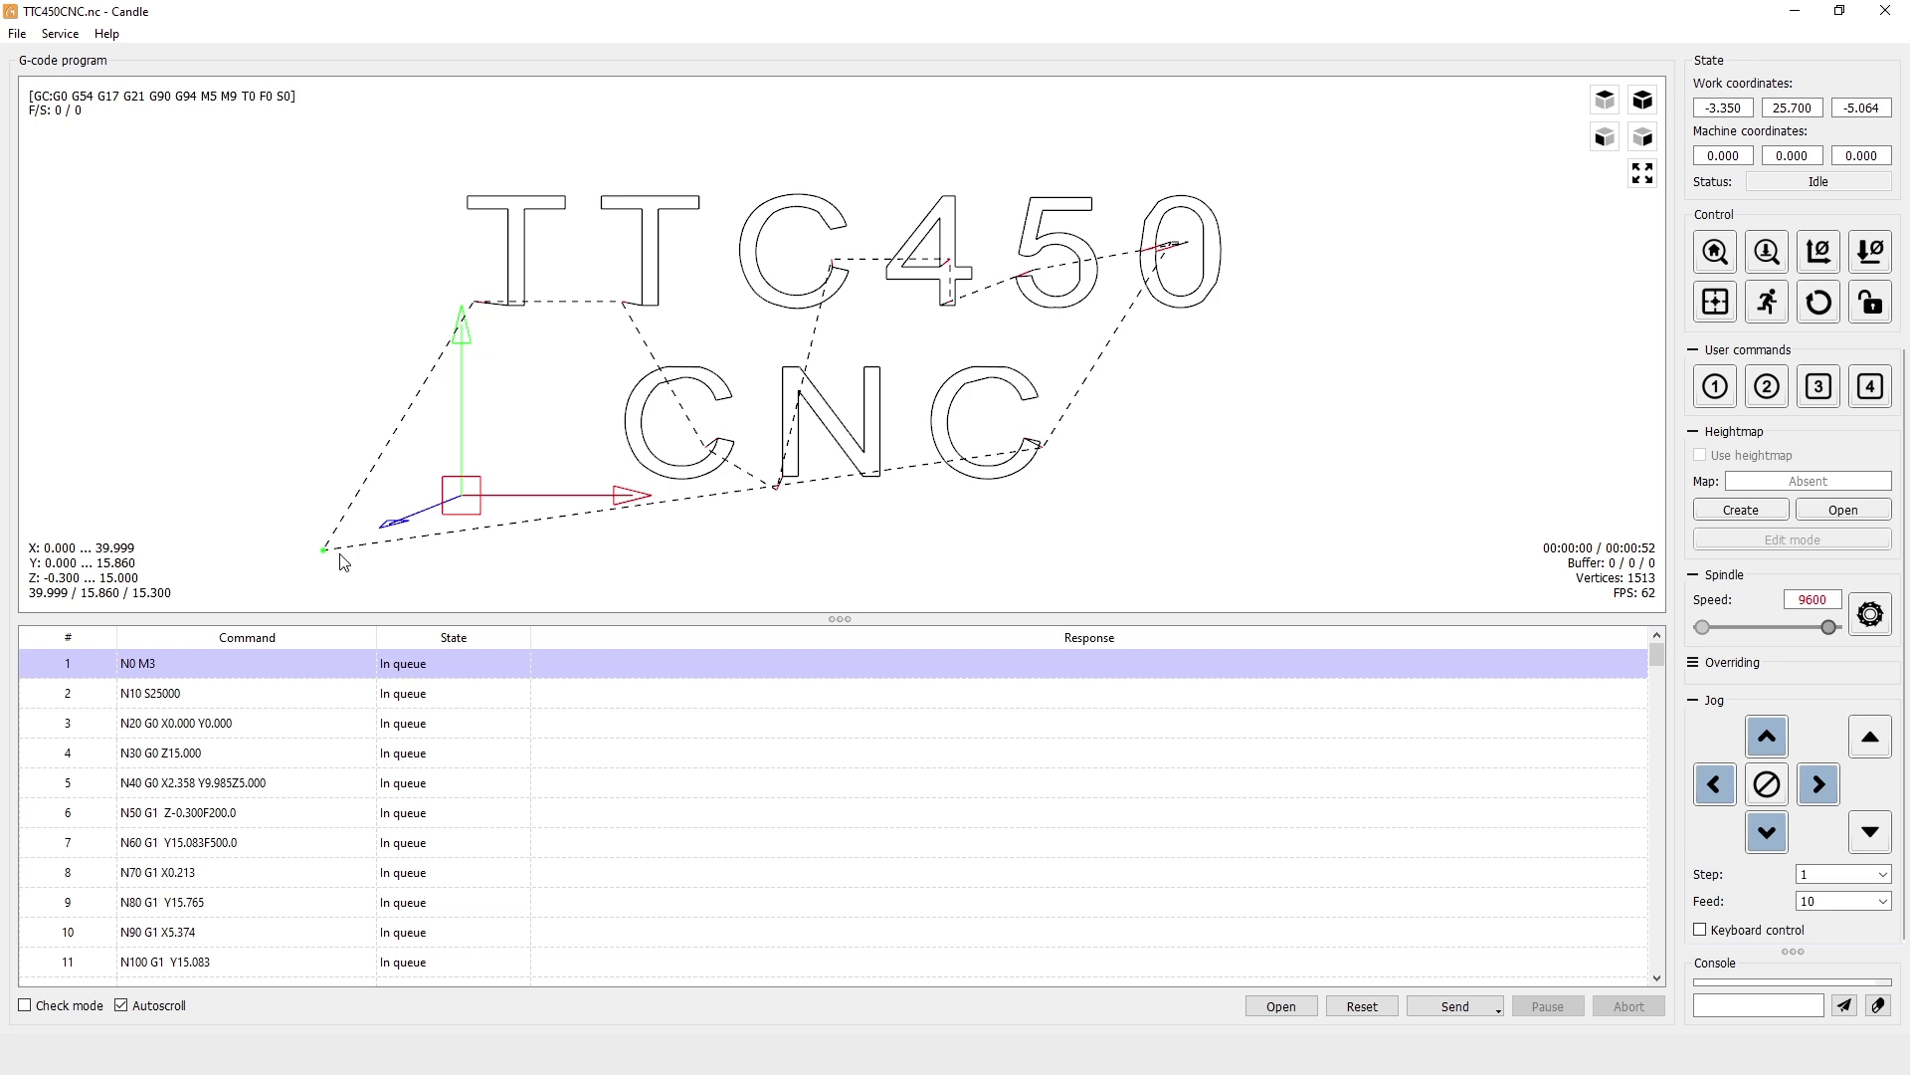
mouse_move(1045, 480)
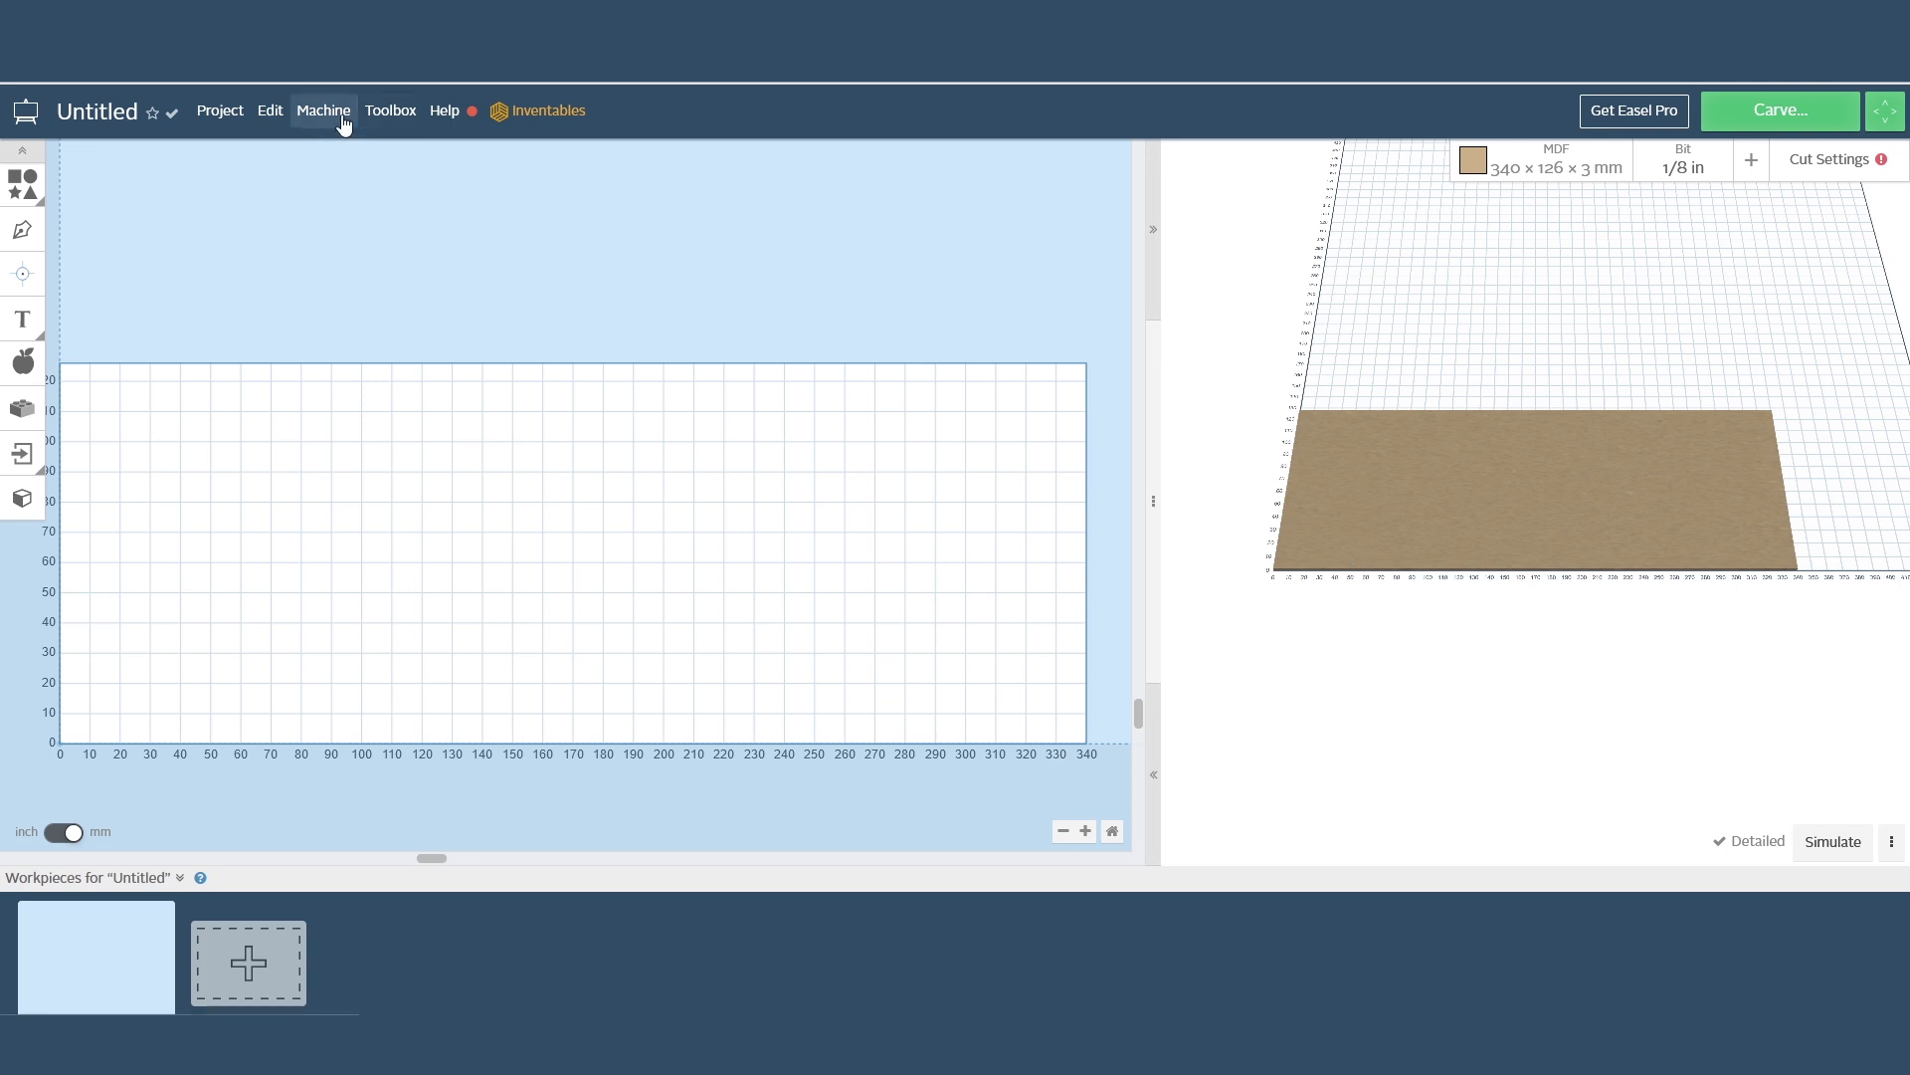
left_click(322, 112)
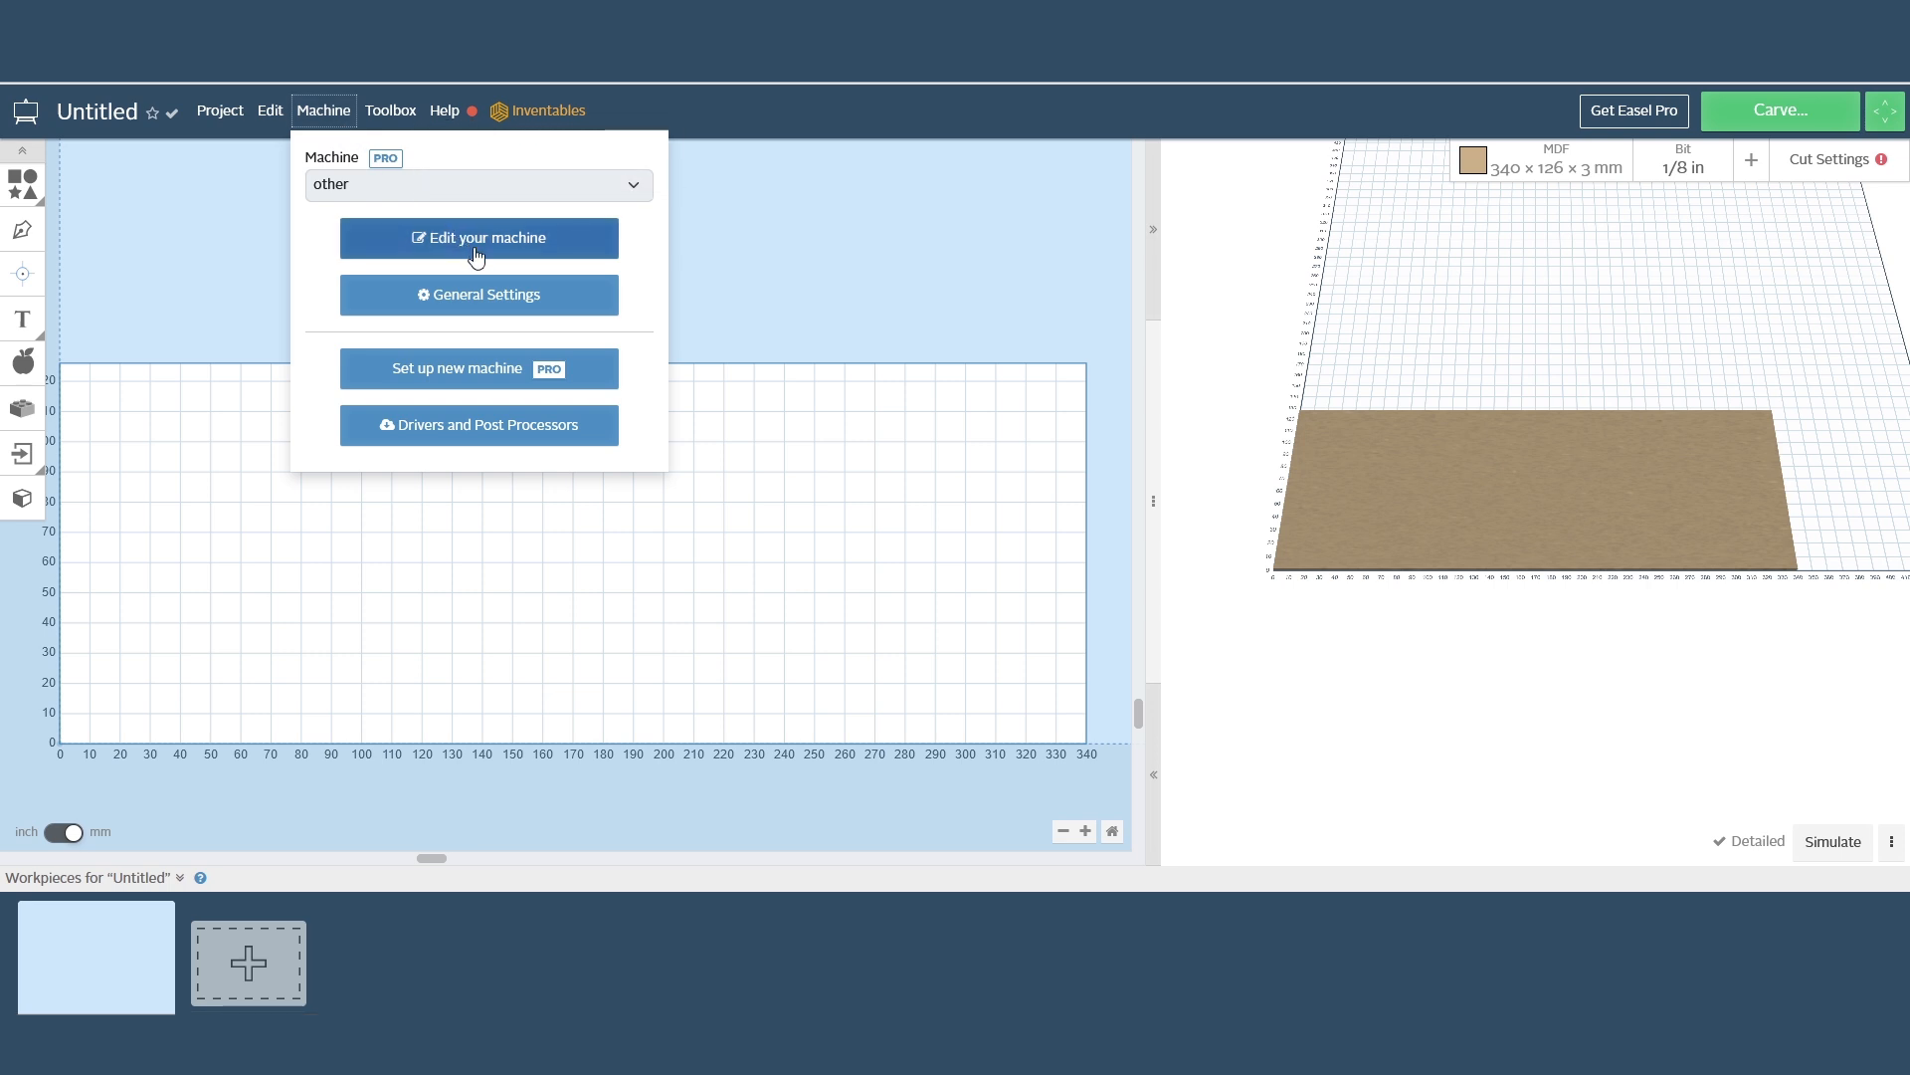
mouse_move(492, 398)
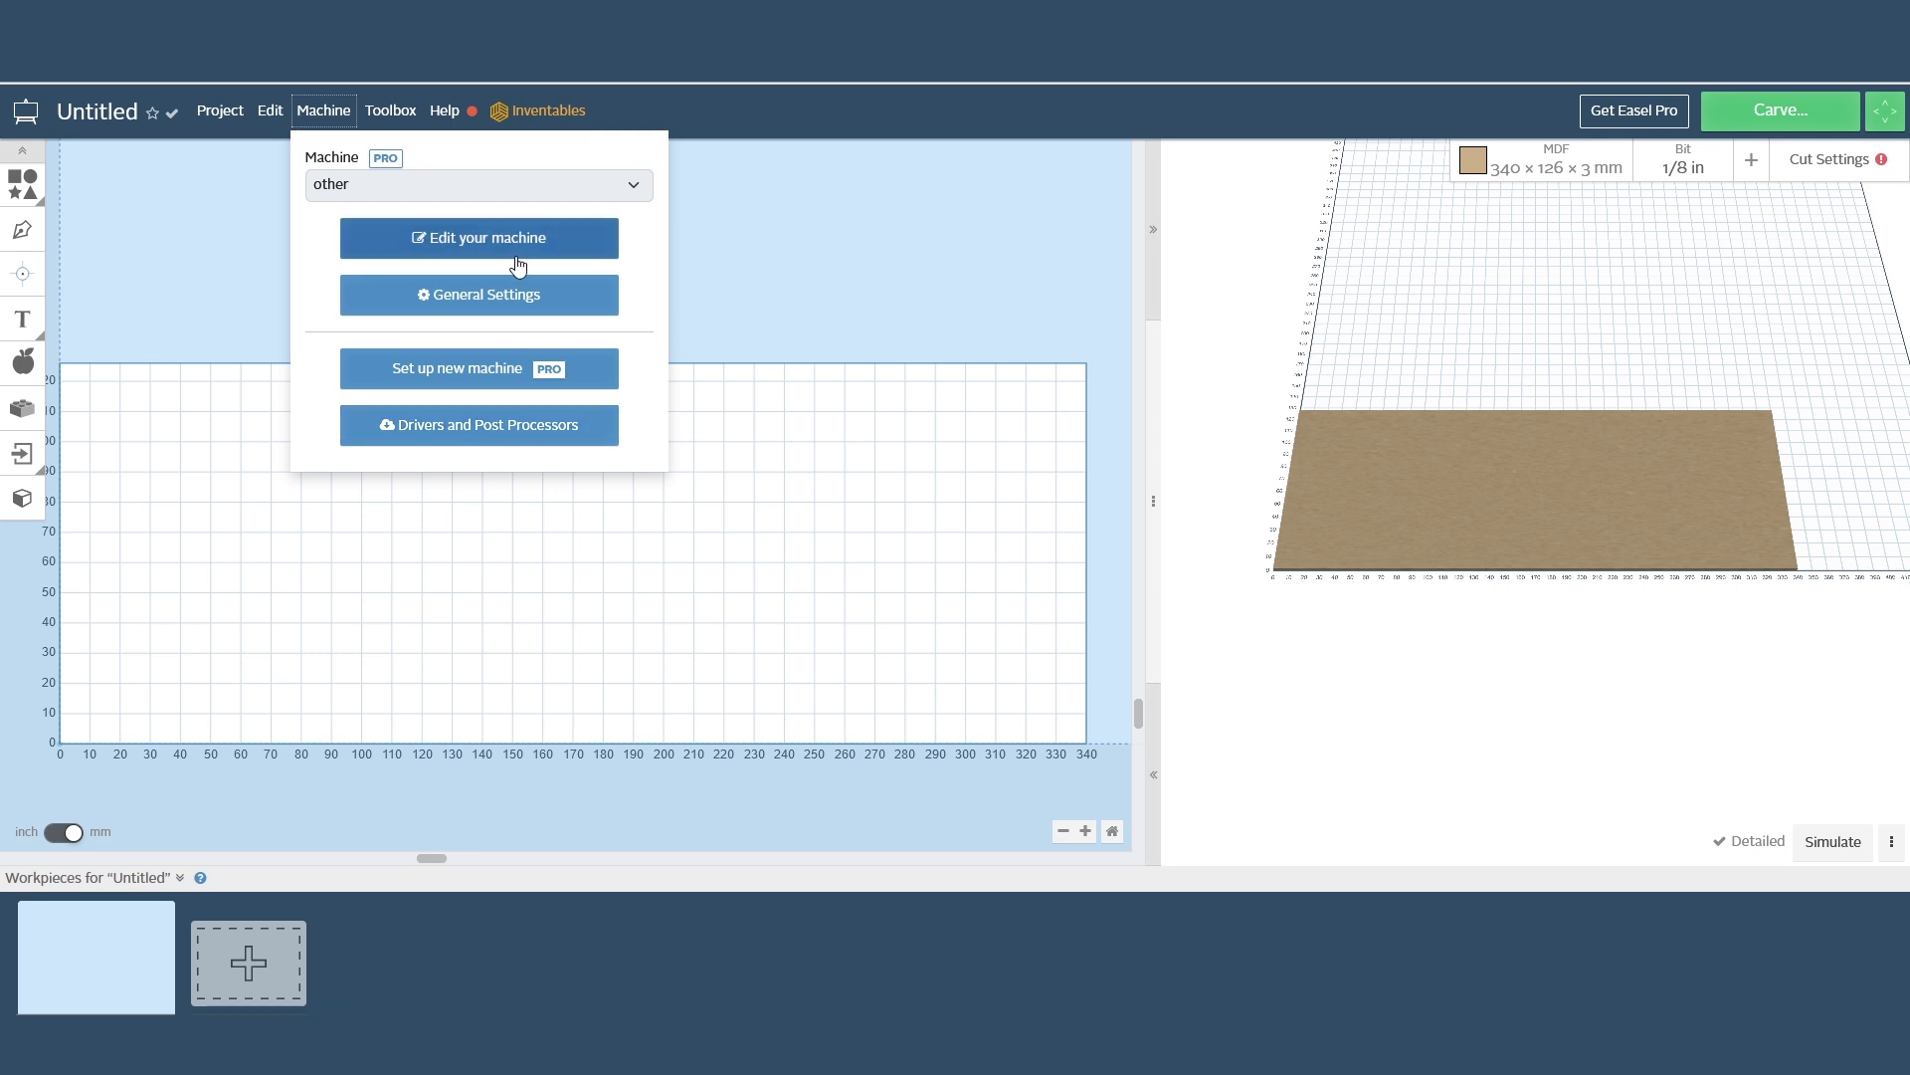
left_click(480, 237)
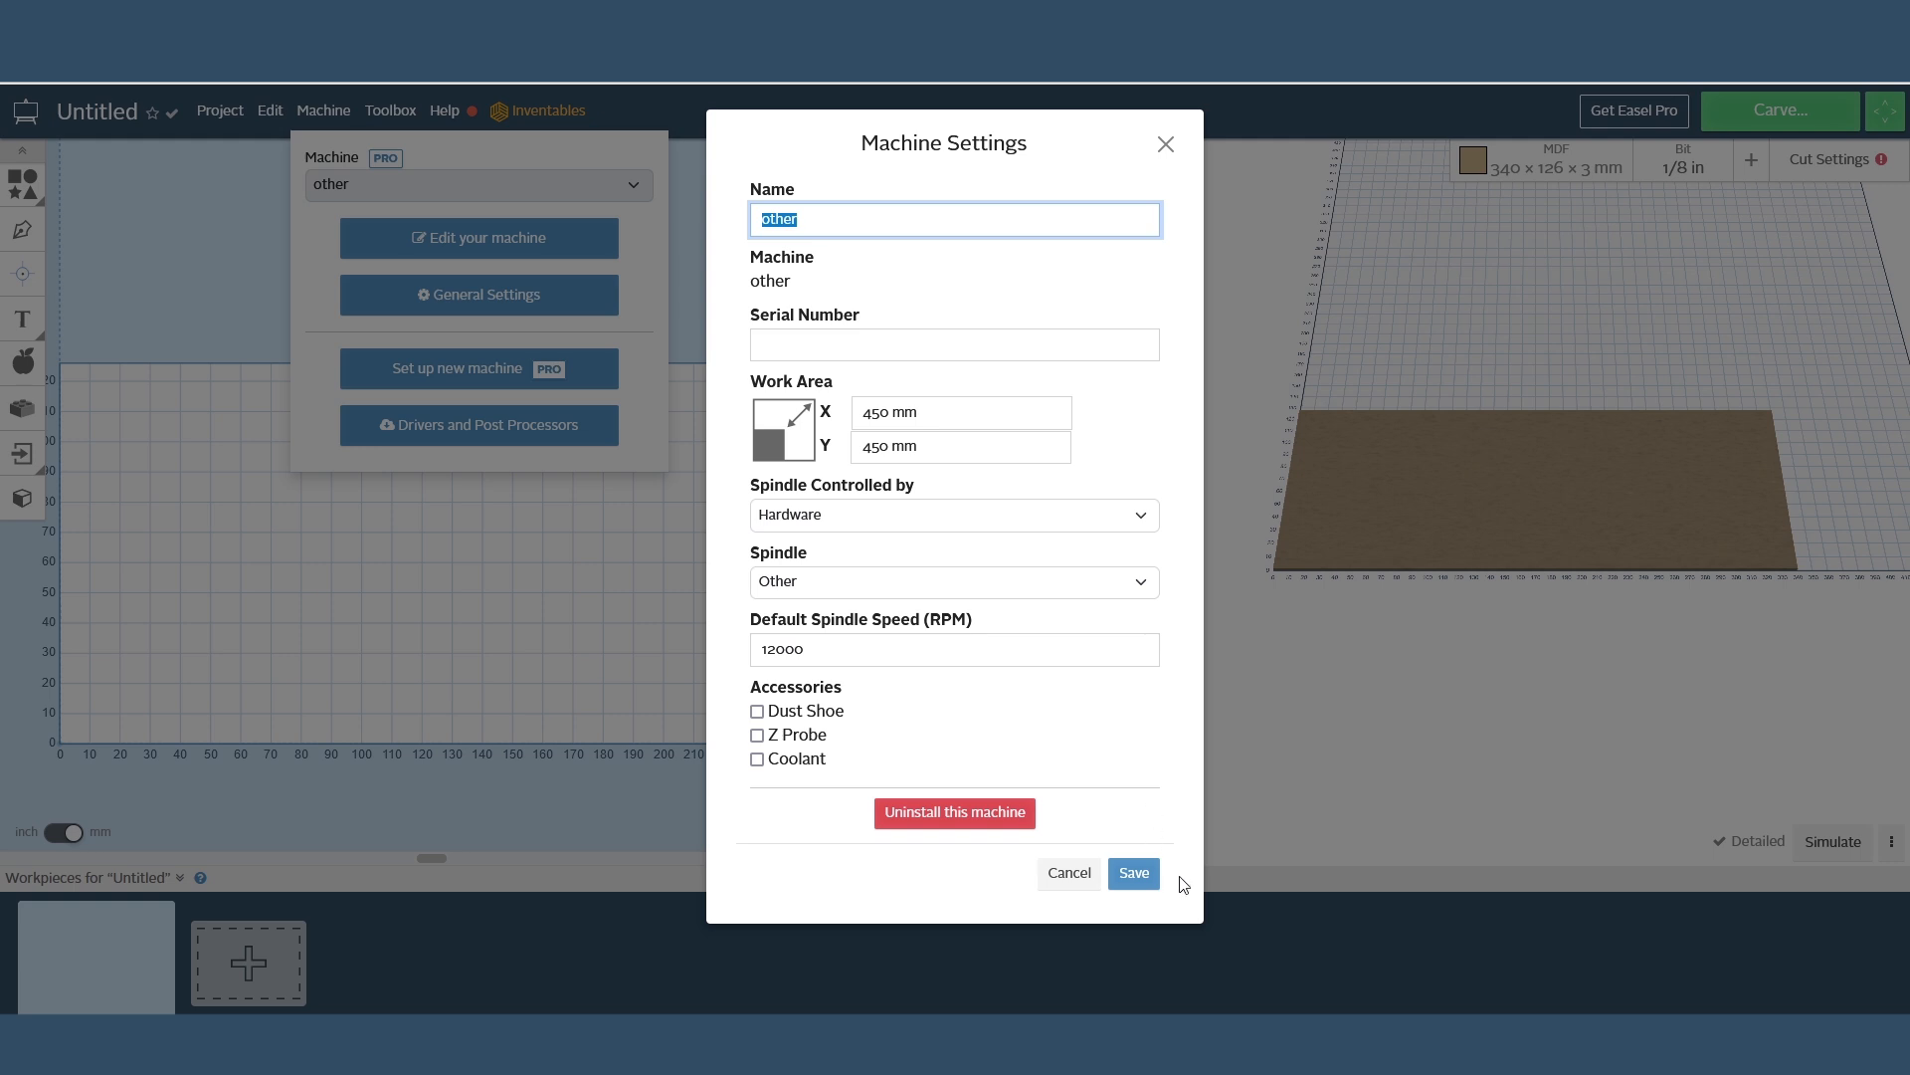
left_click(1131, 874)
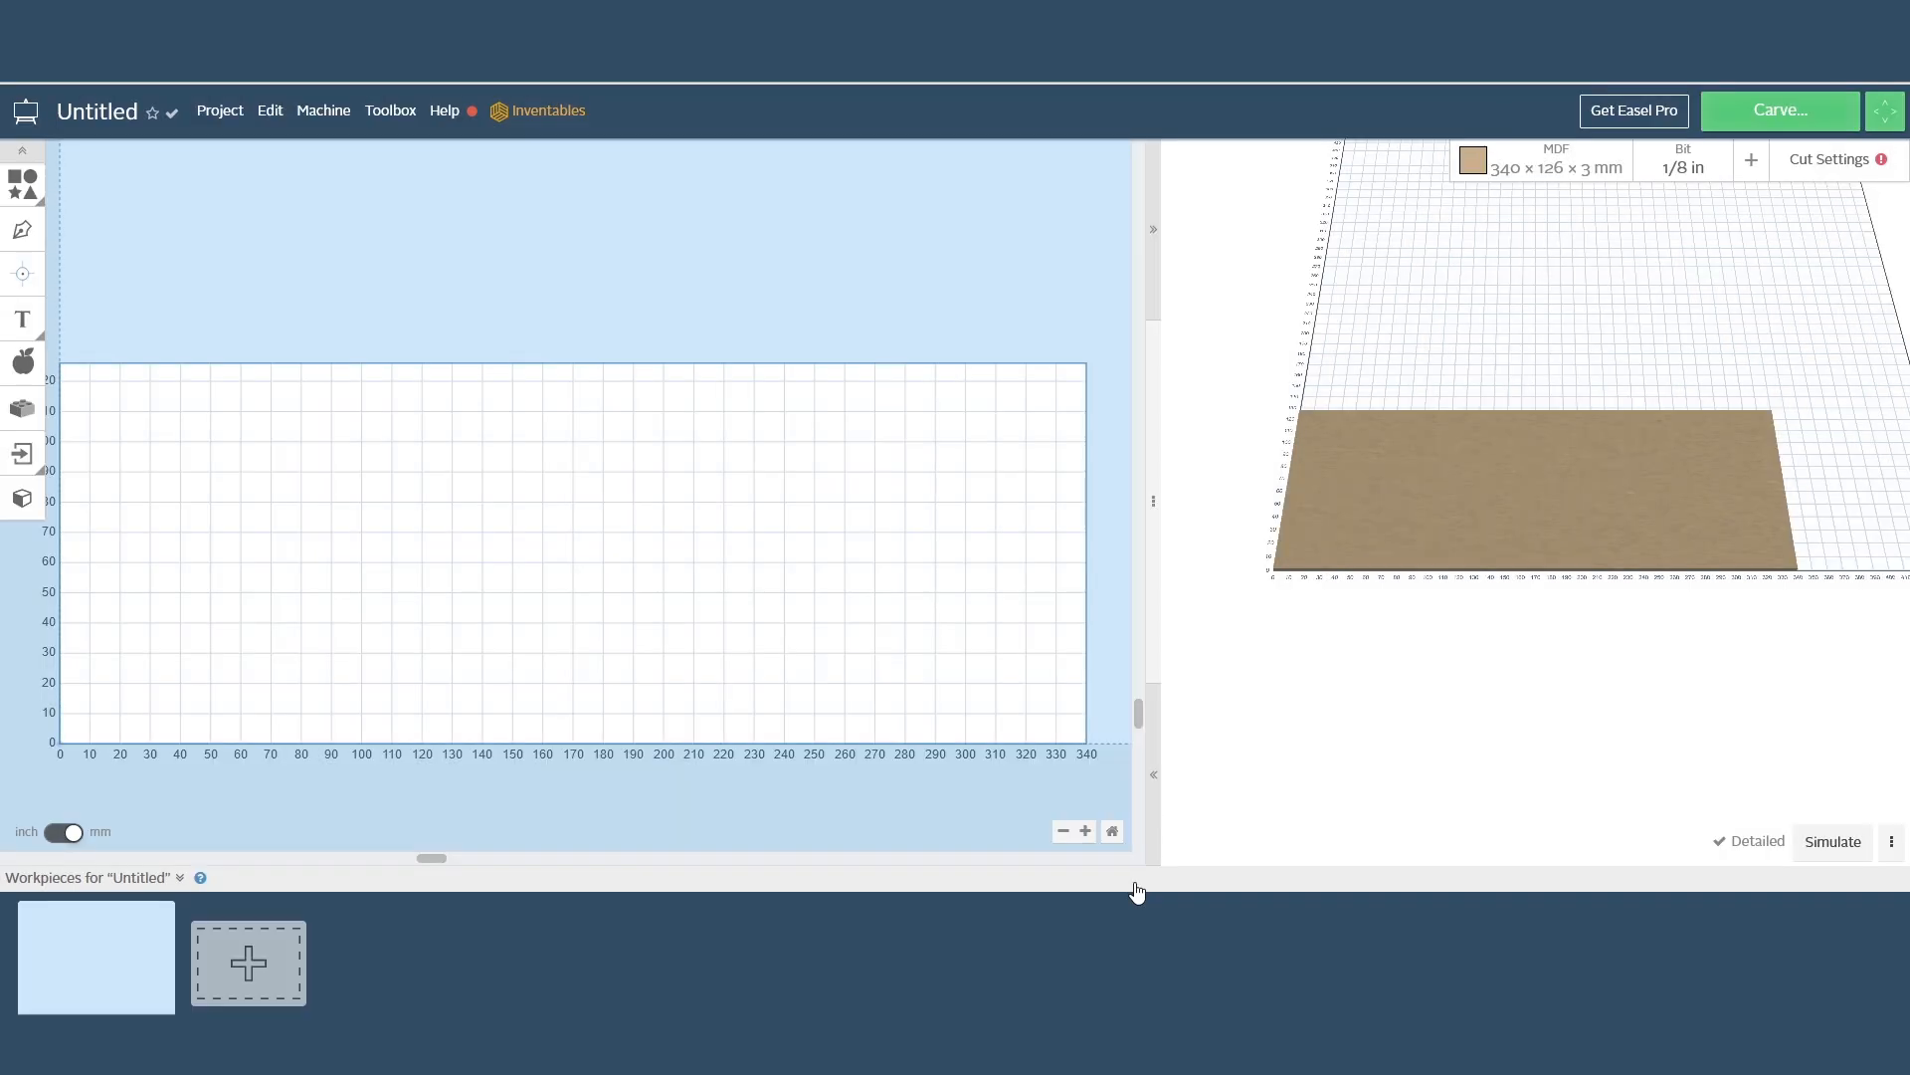
left_click(1887, 109)
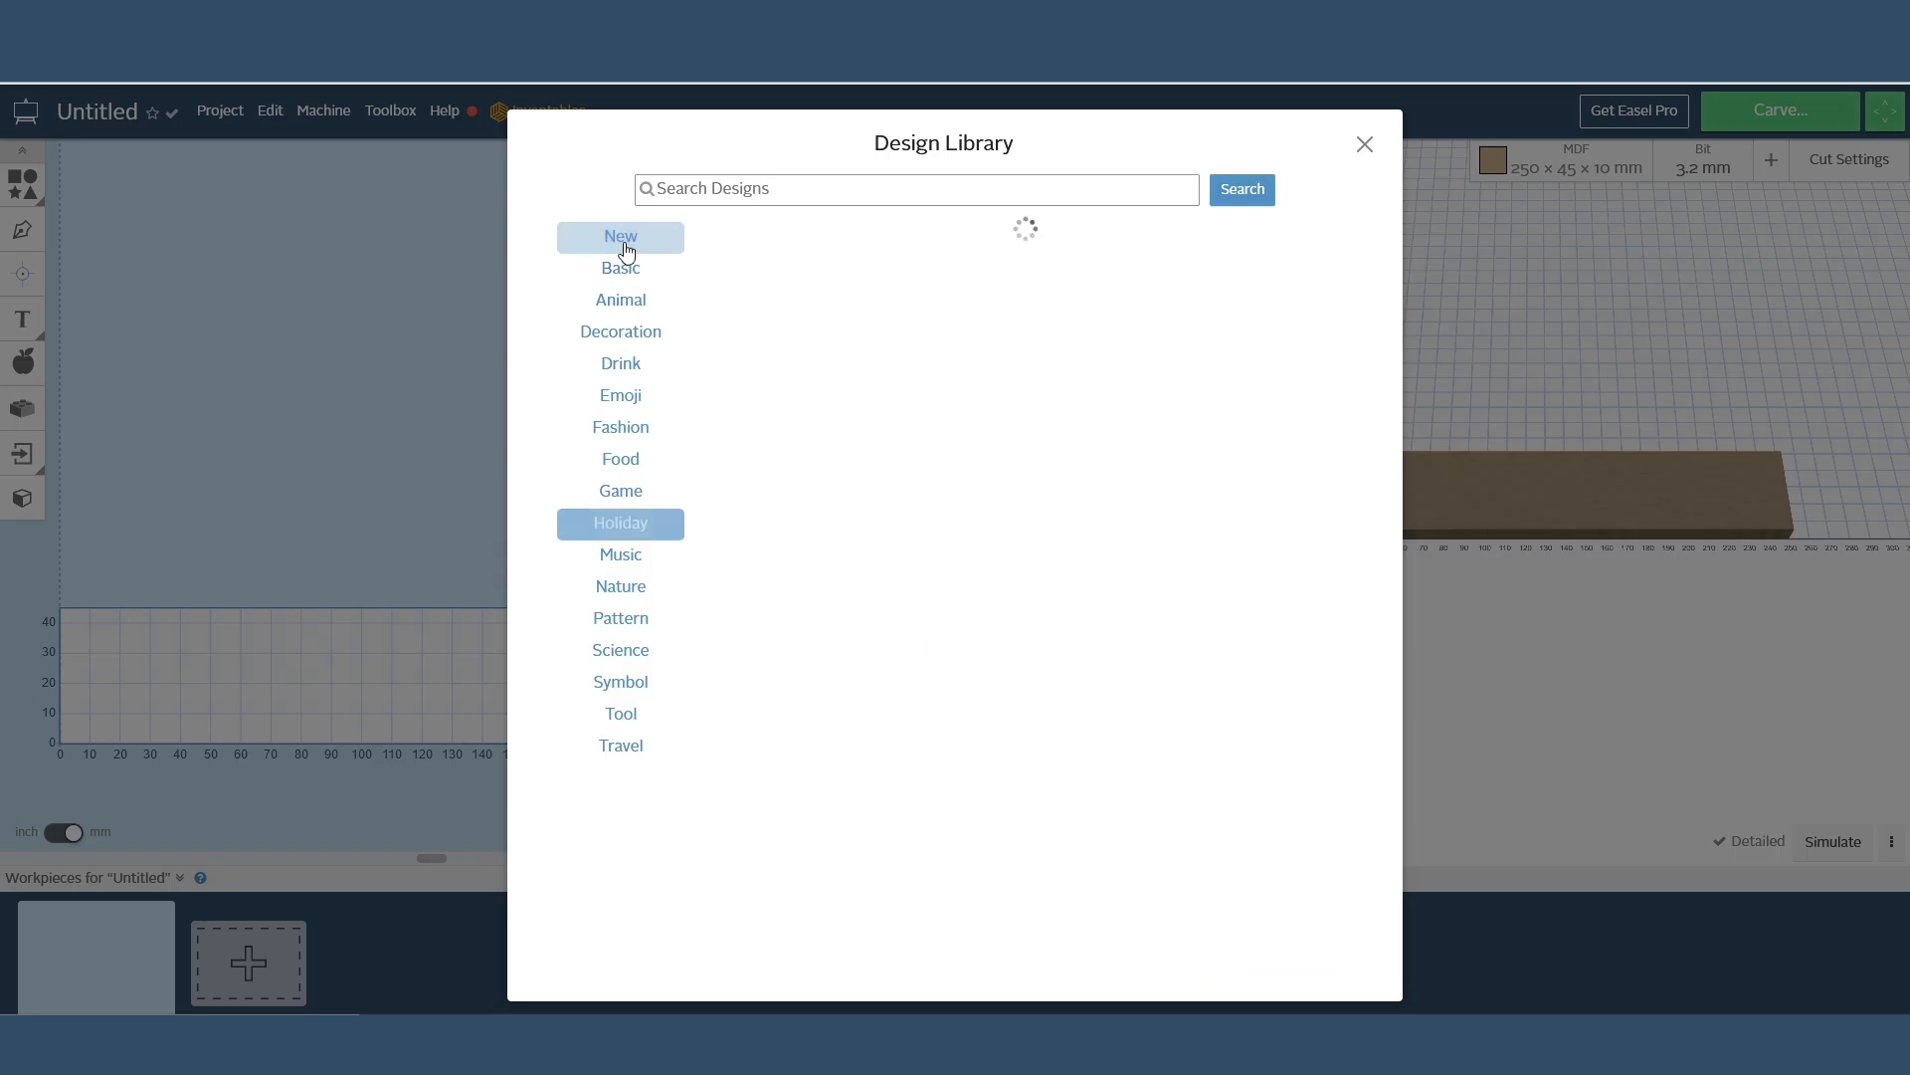
Place the pencil design from the Basic library onto the MDF workpiece as an outline carve.
left_click(621, 269)
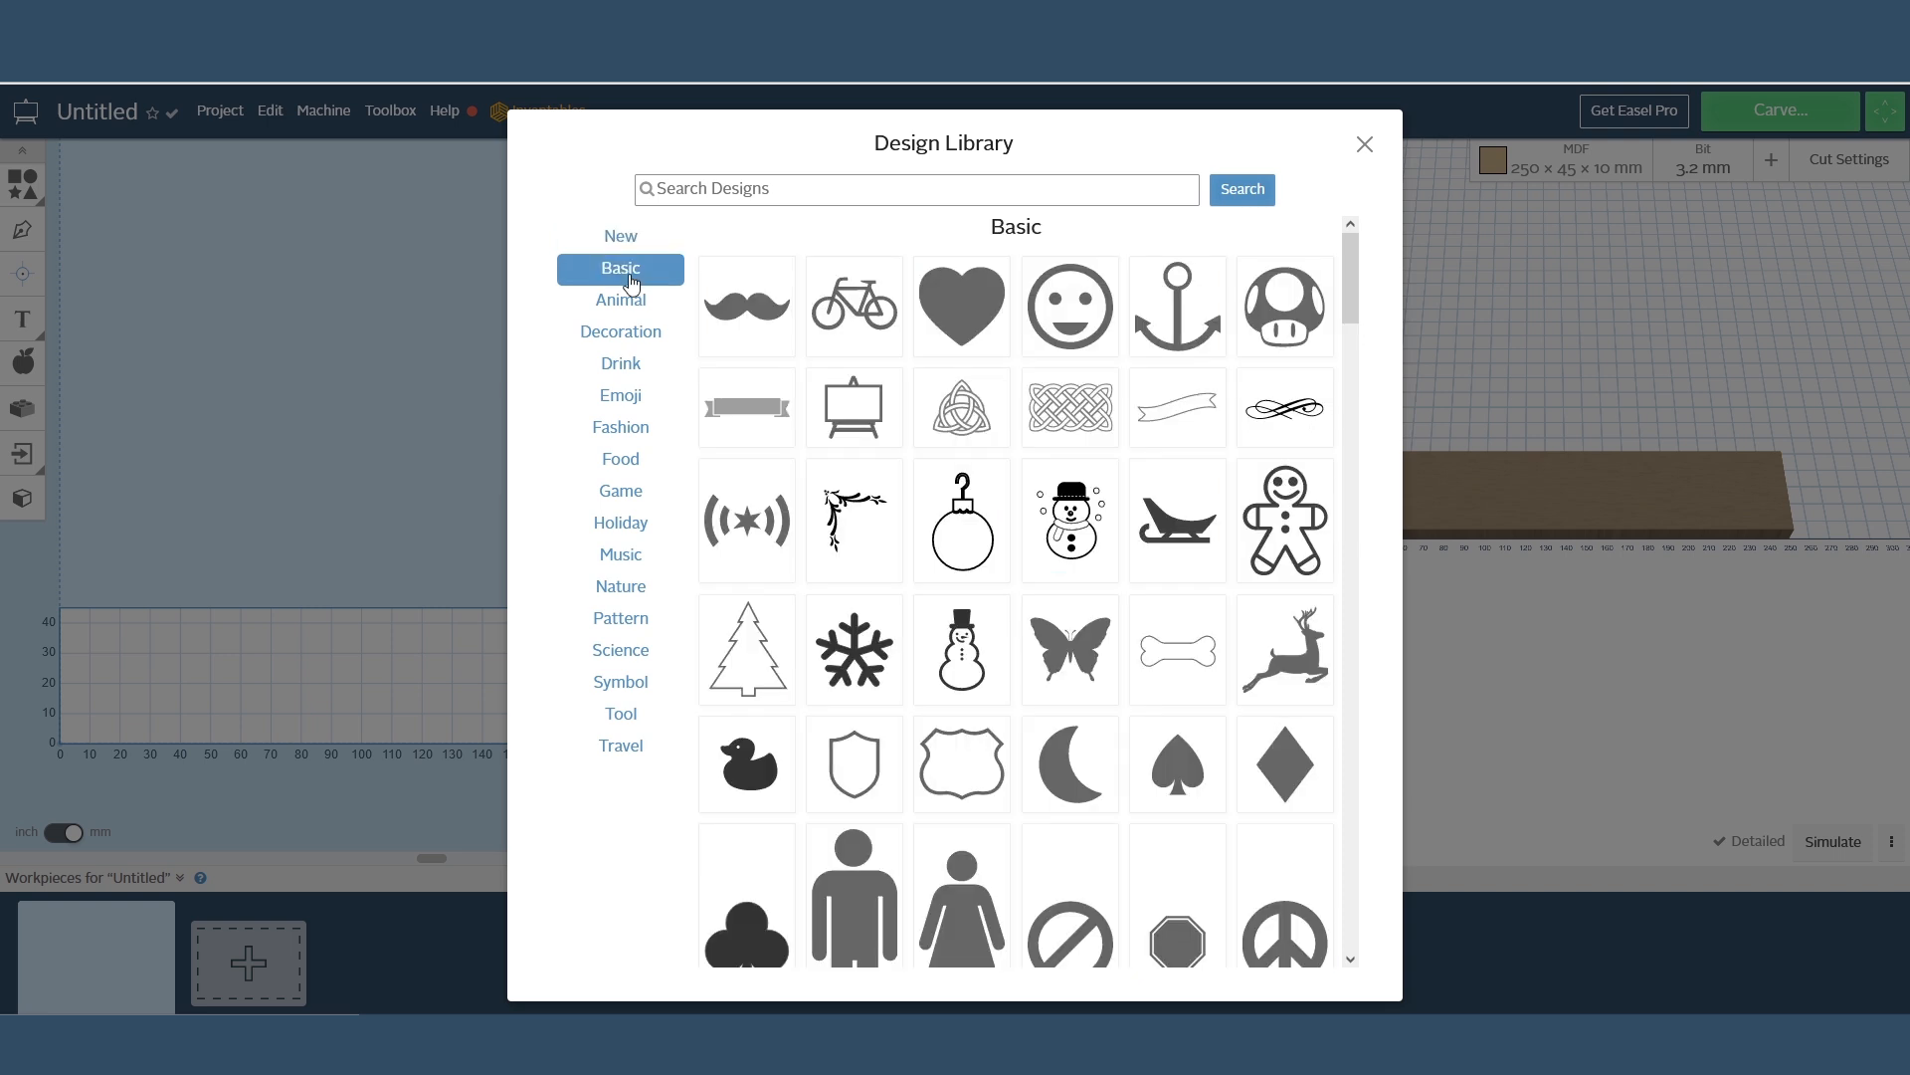
scroll("down", 3)
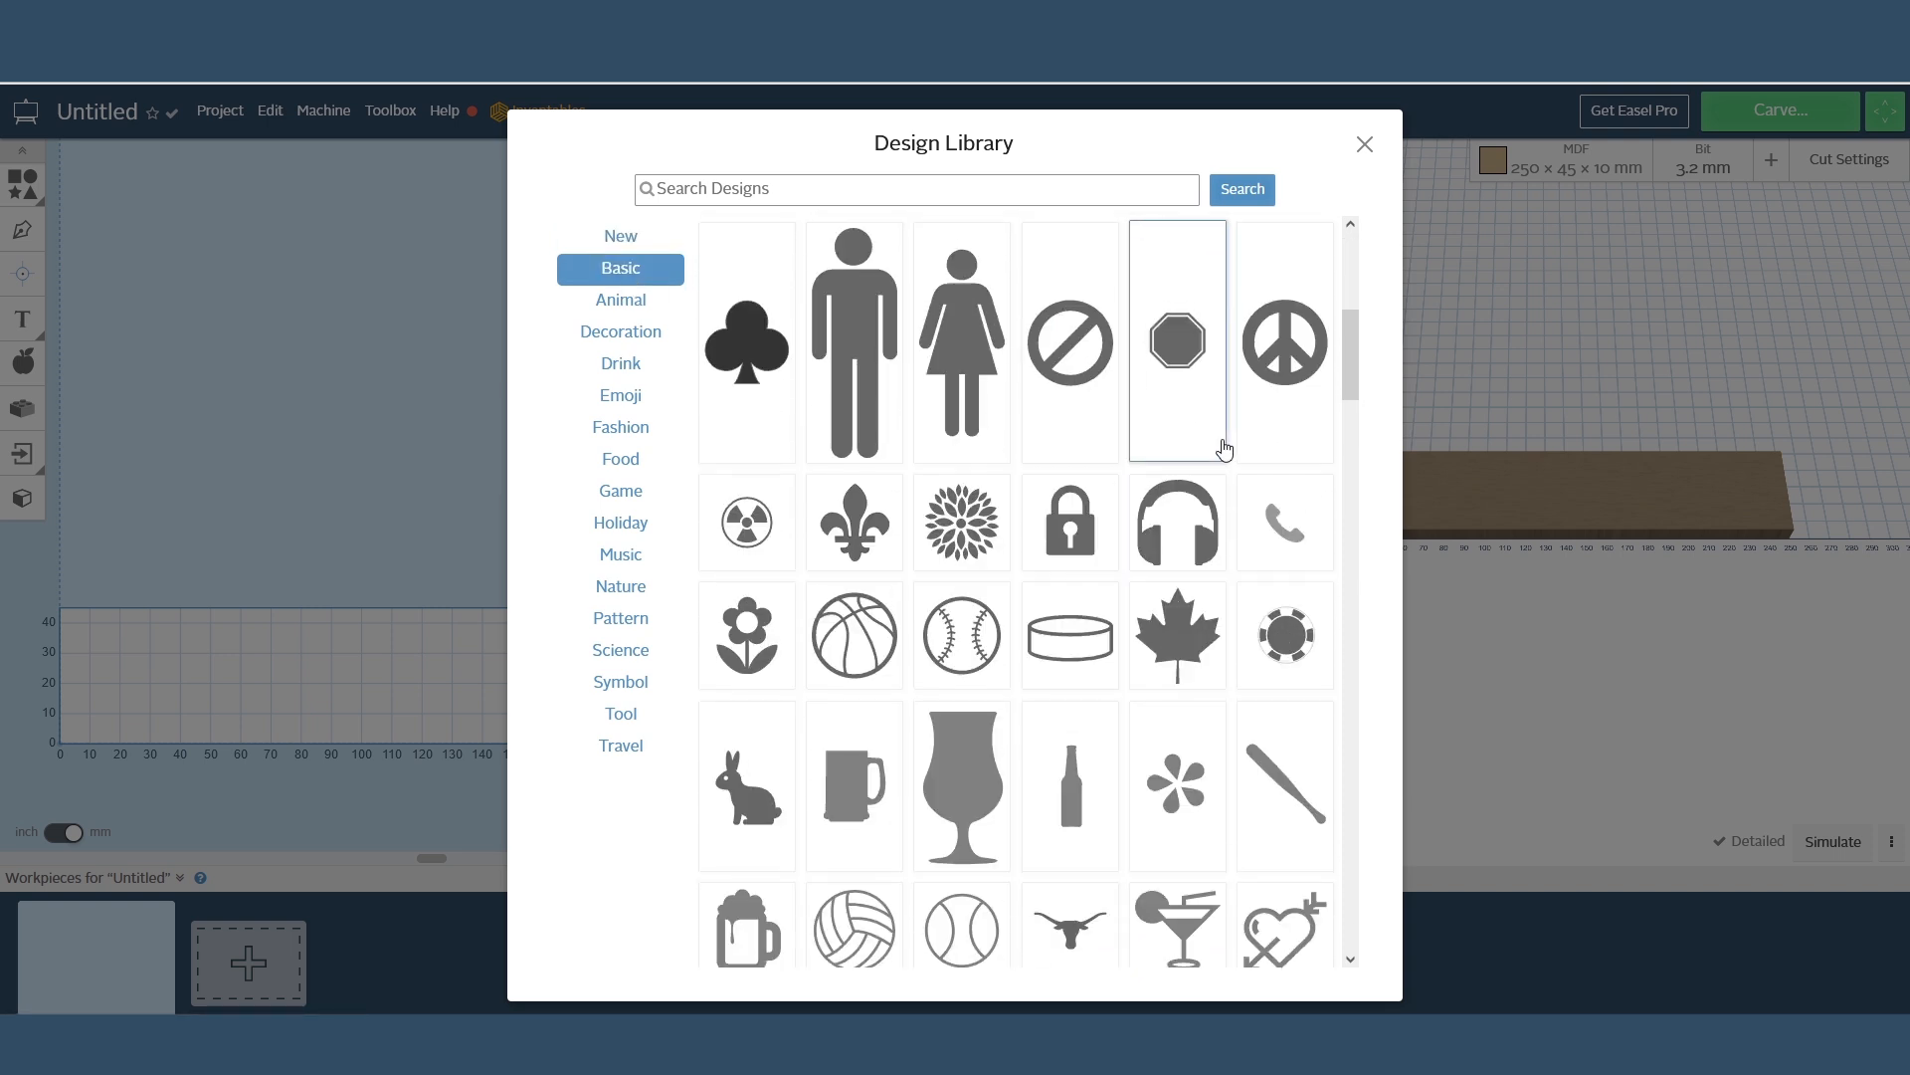
scroll("down", 3)
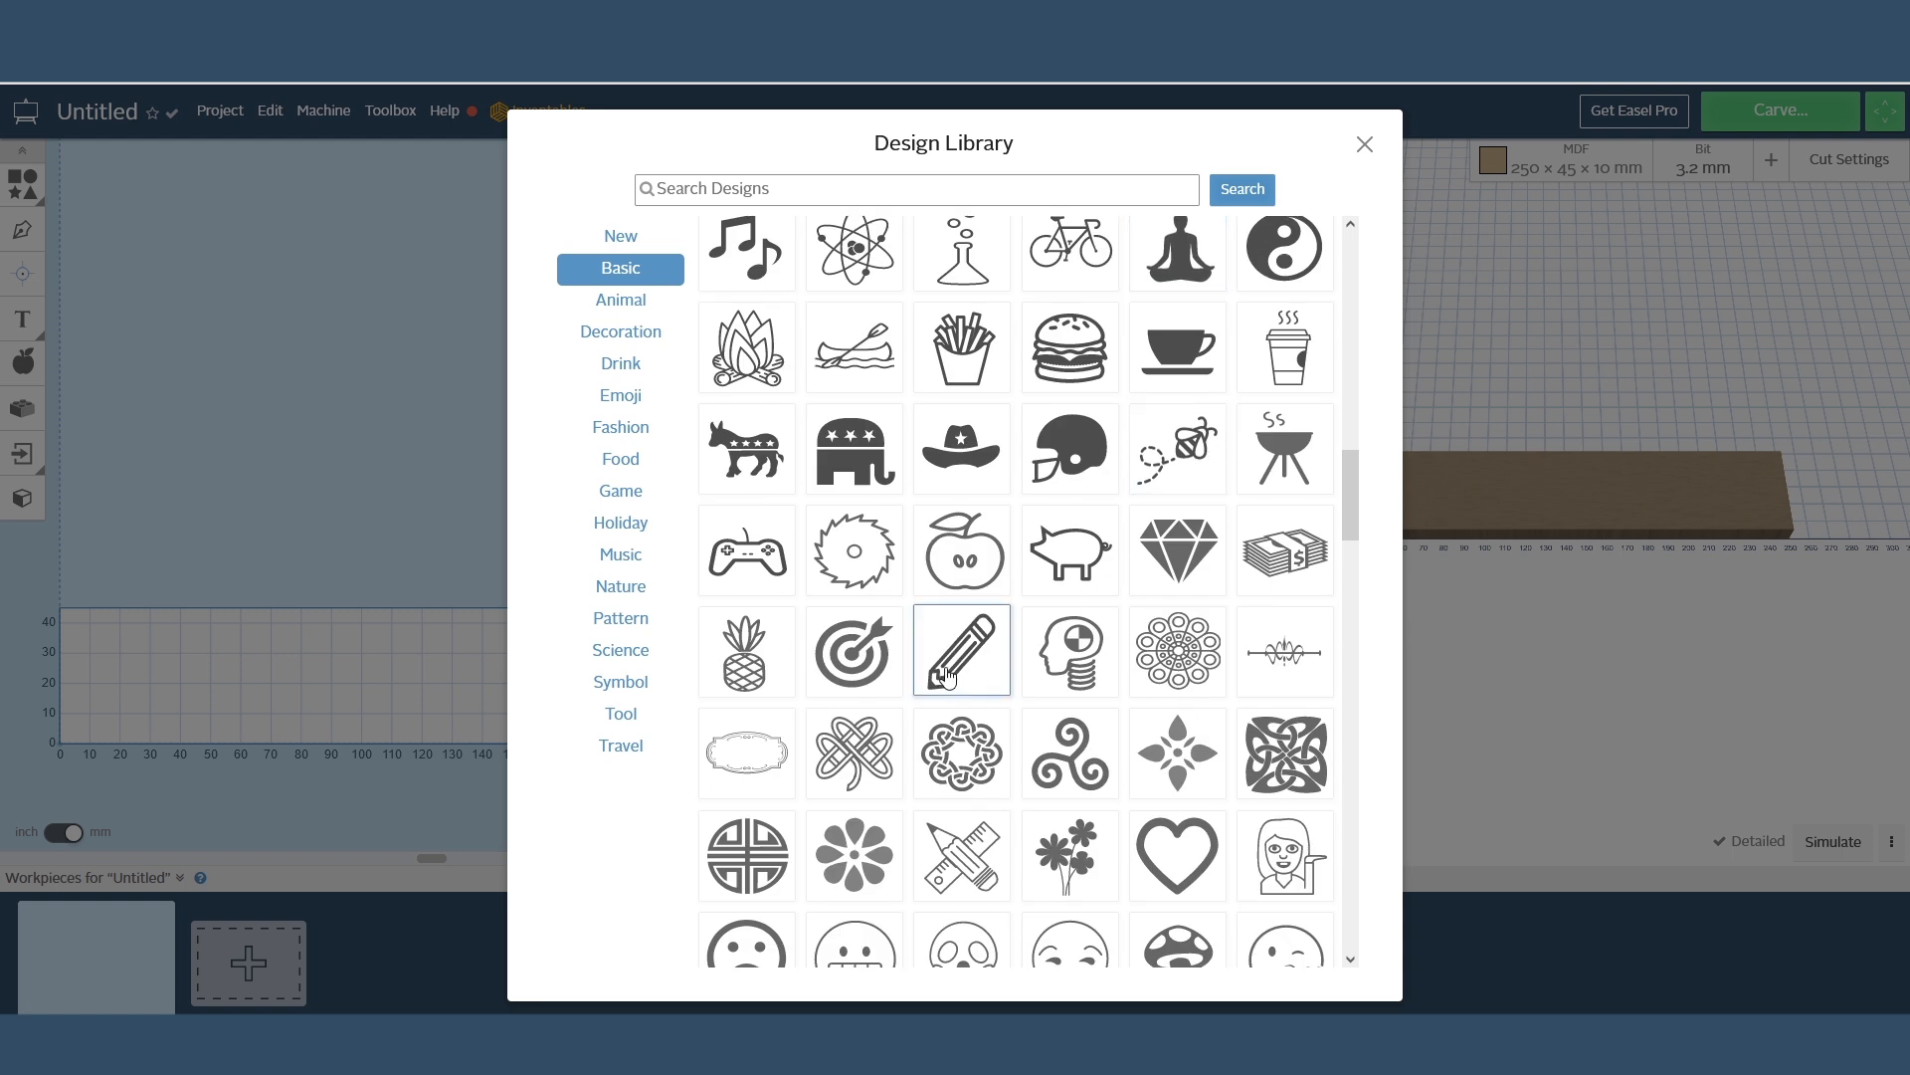
left_click(961, 648)
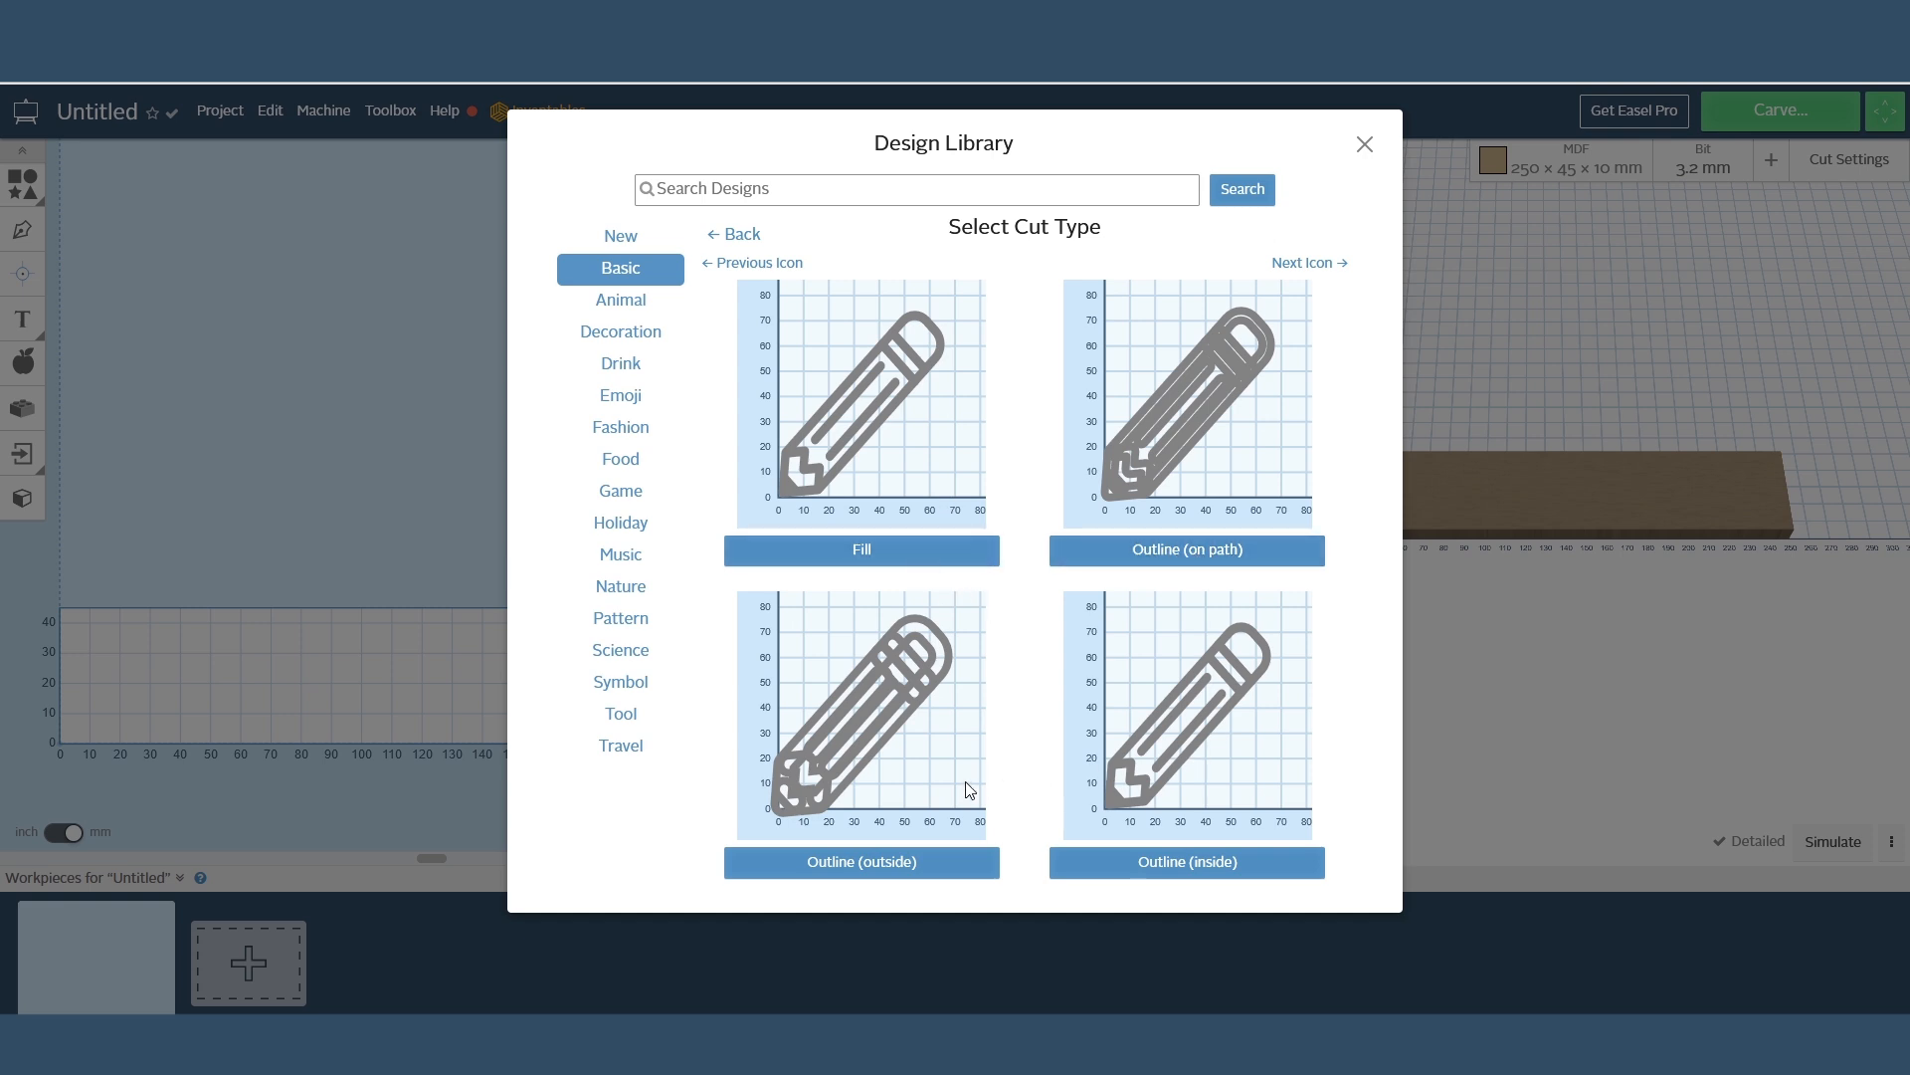
left_click(862, 861)
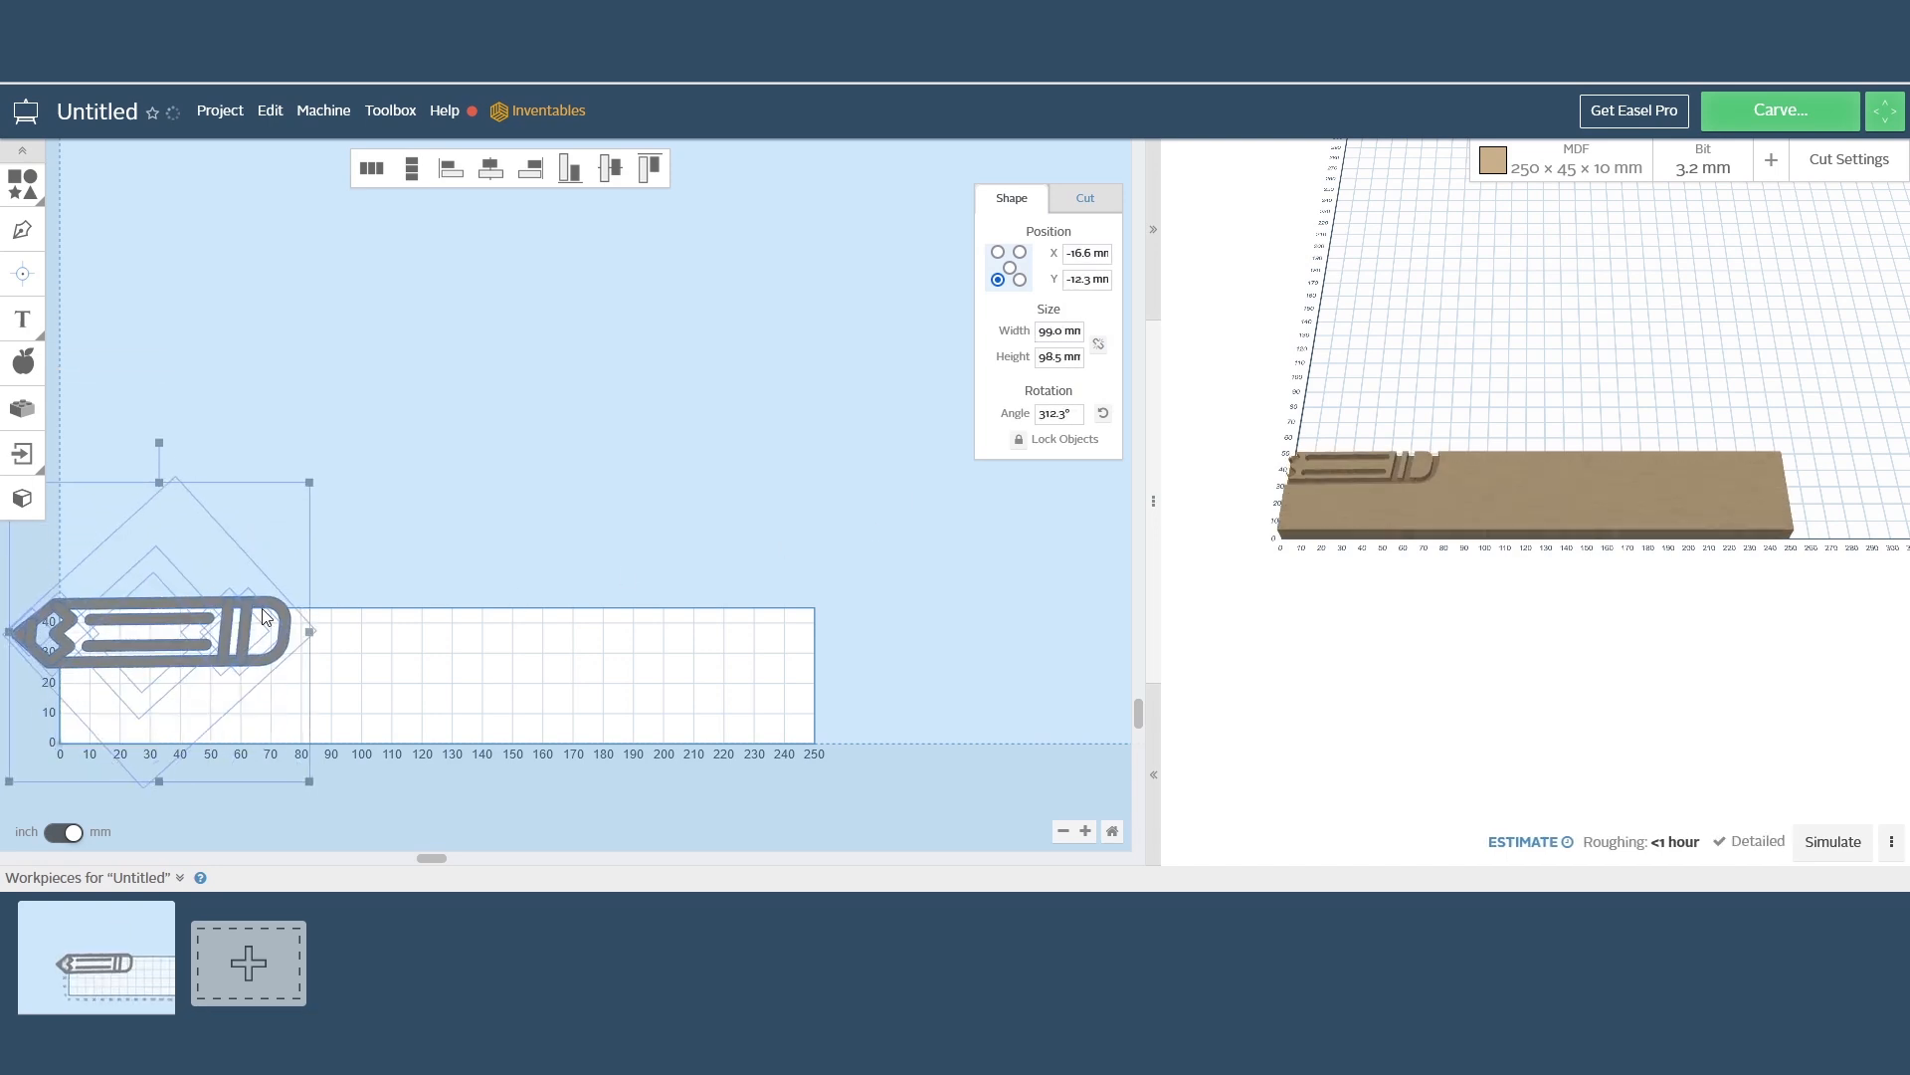
left_click(1083, 197)
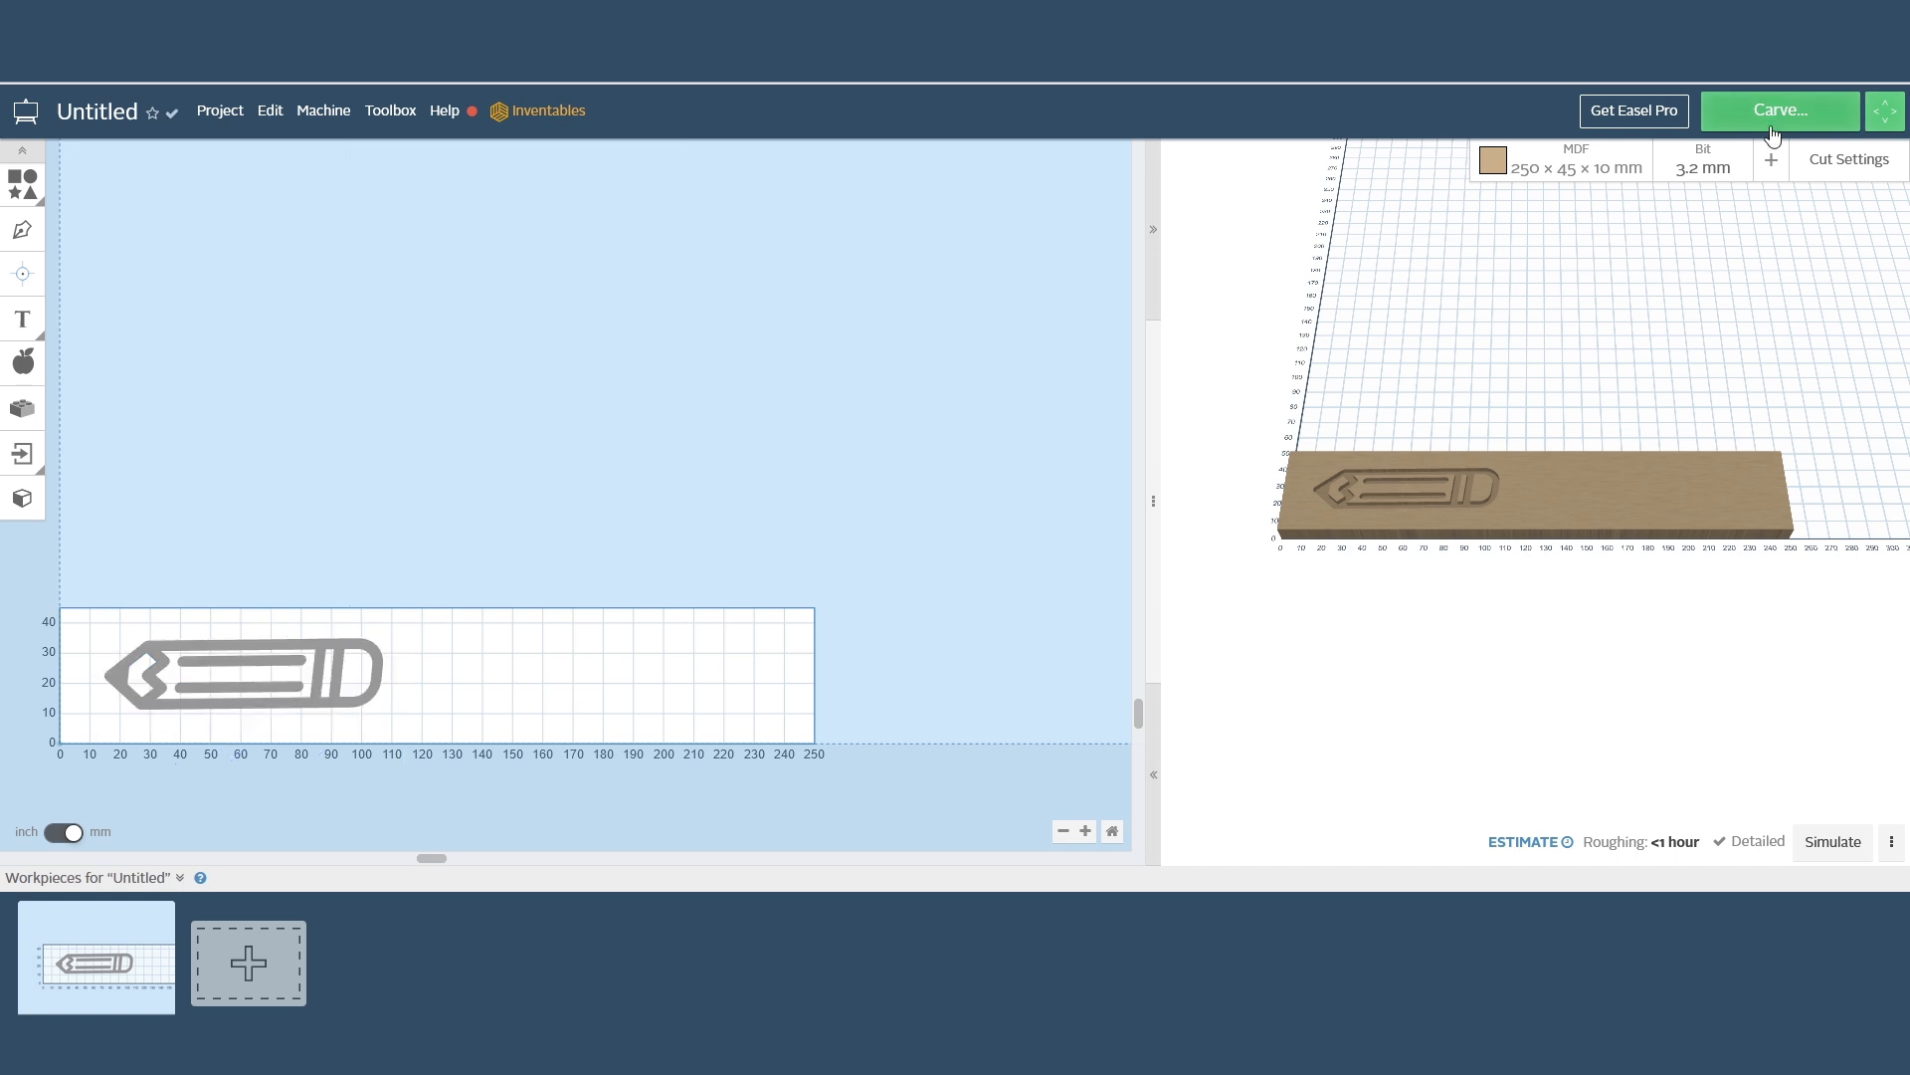
Begin the carve checklist, confirming 10 mm MDF thickness, clamped material and 3.2 mm bit.
left_click(1777, 110)
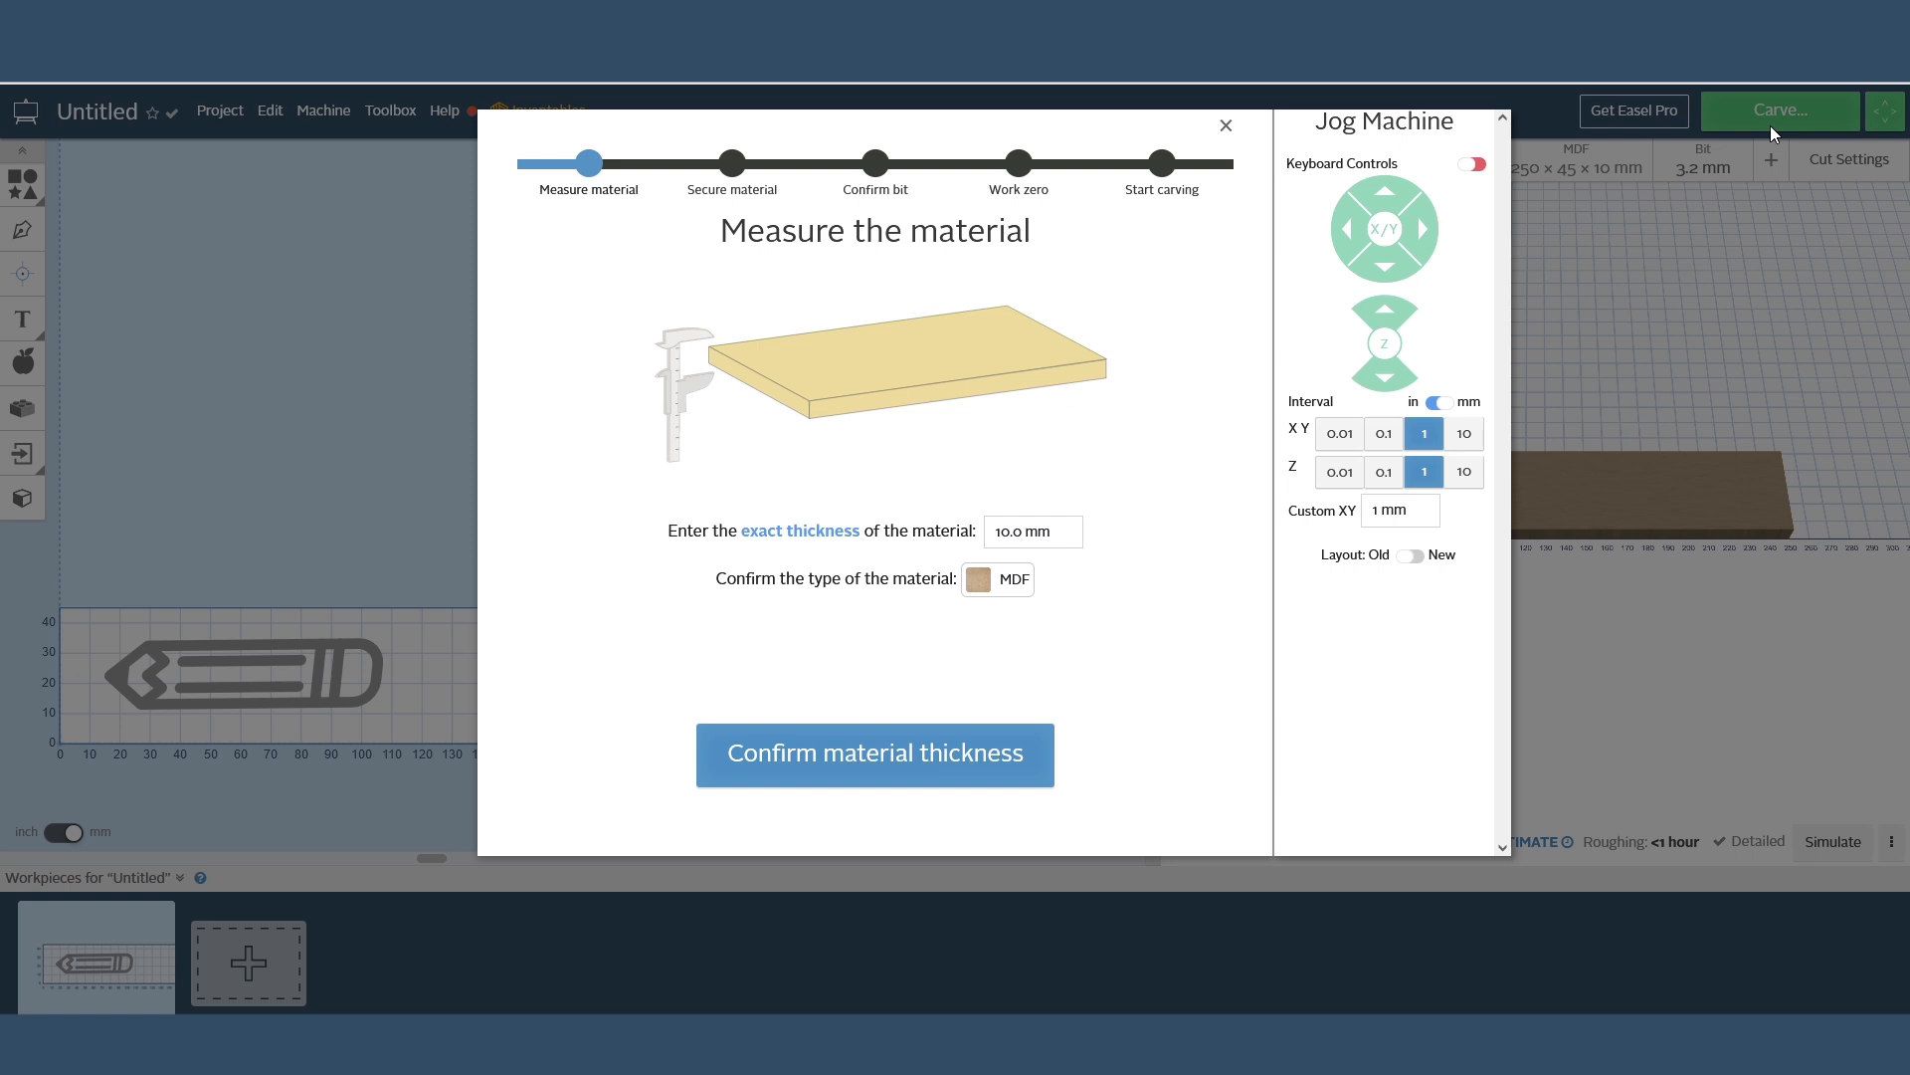
left_click(873, 752)
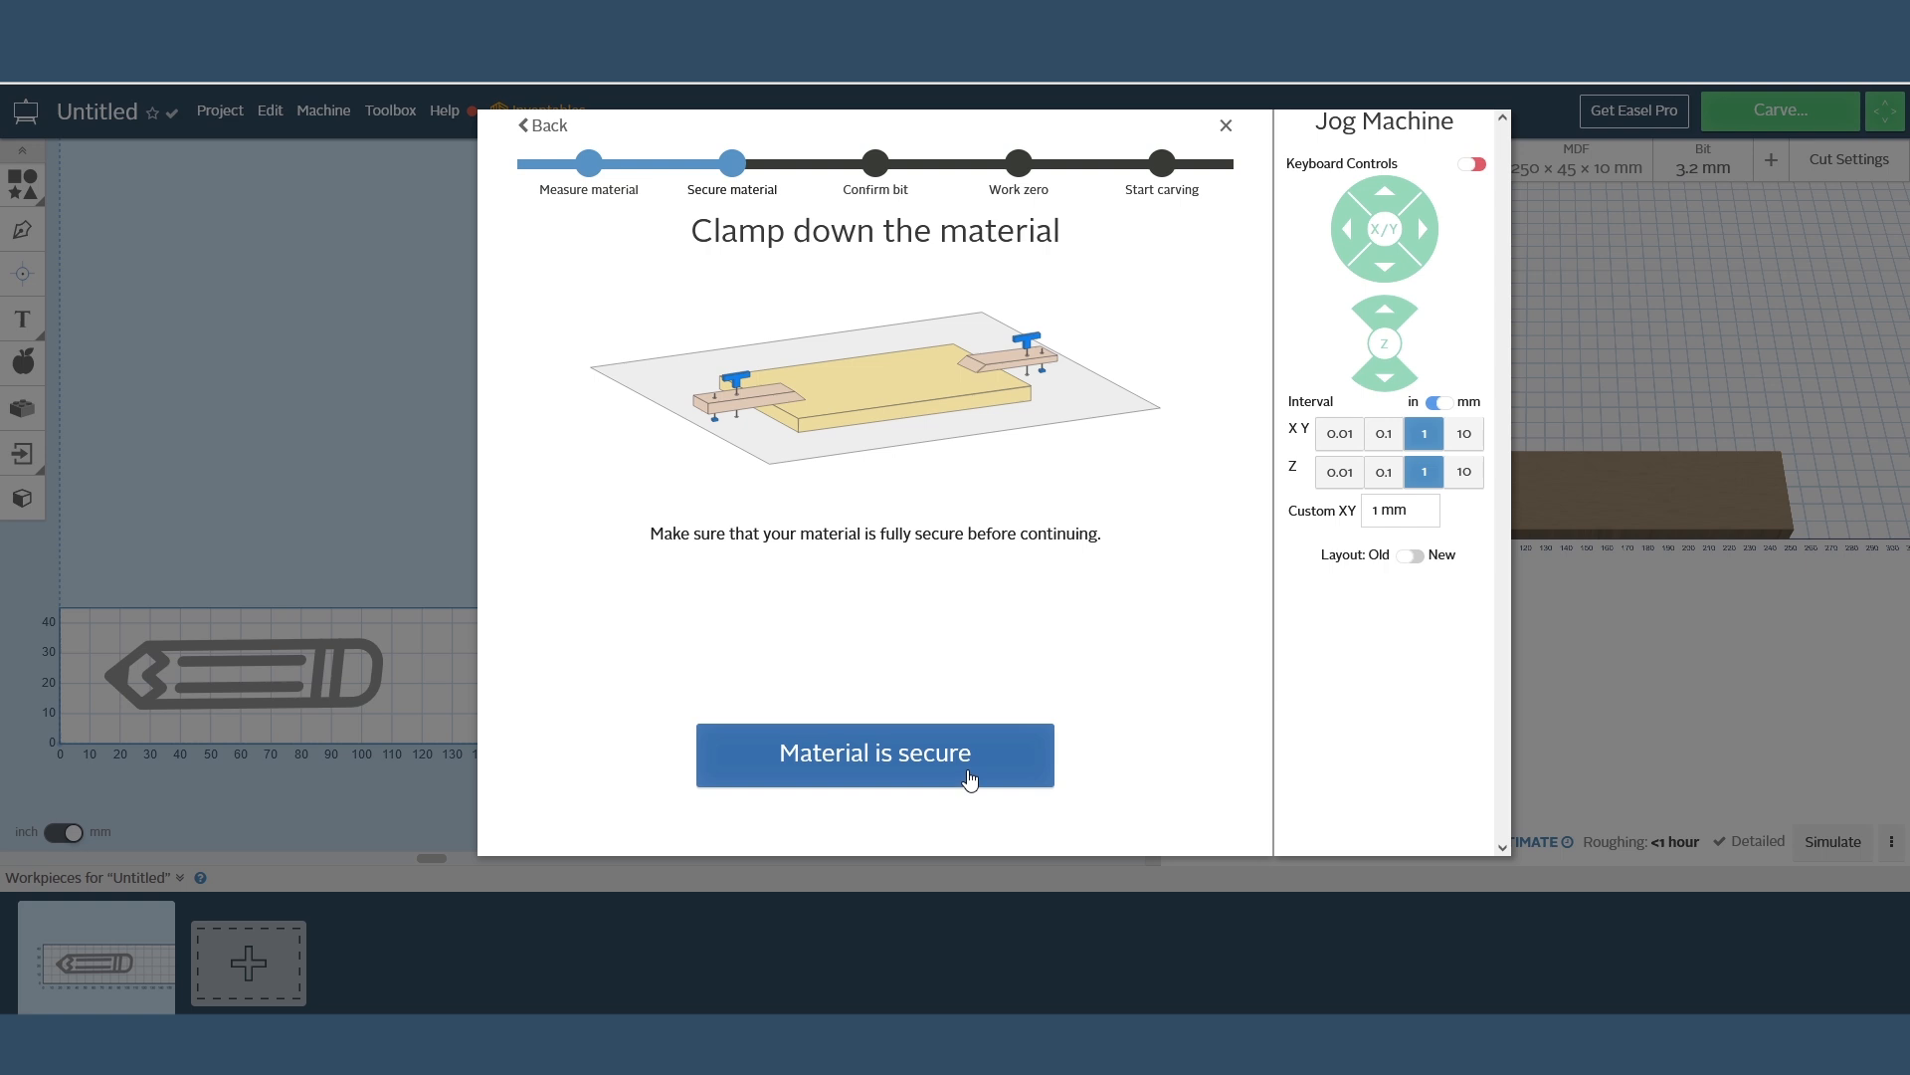
left_click(873, 752)
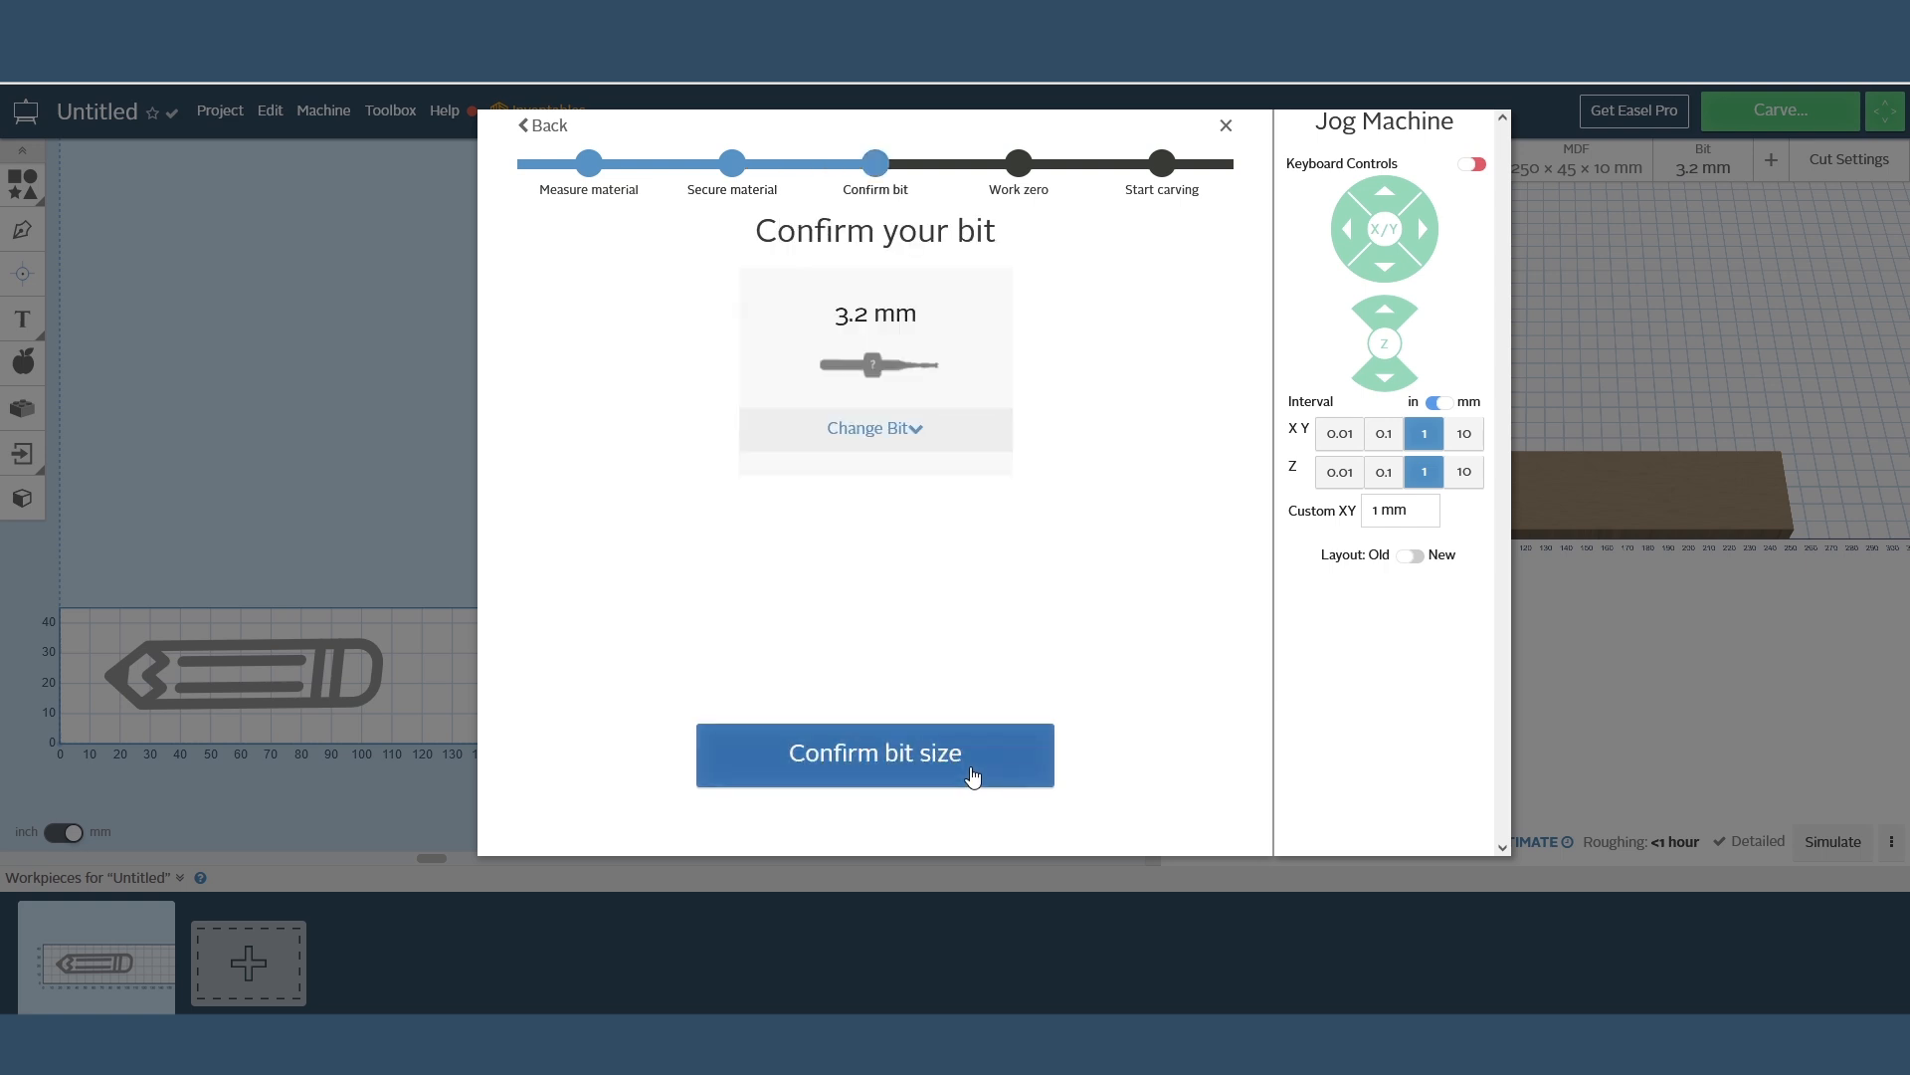
left_click(874, 752)
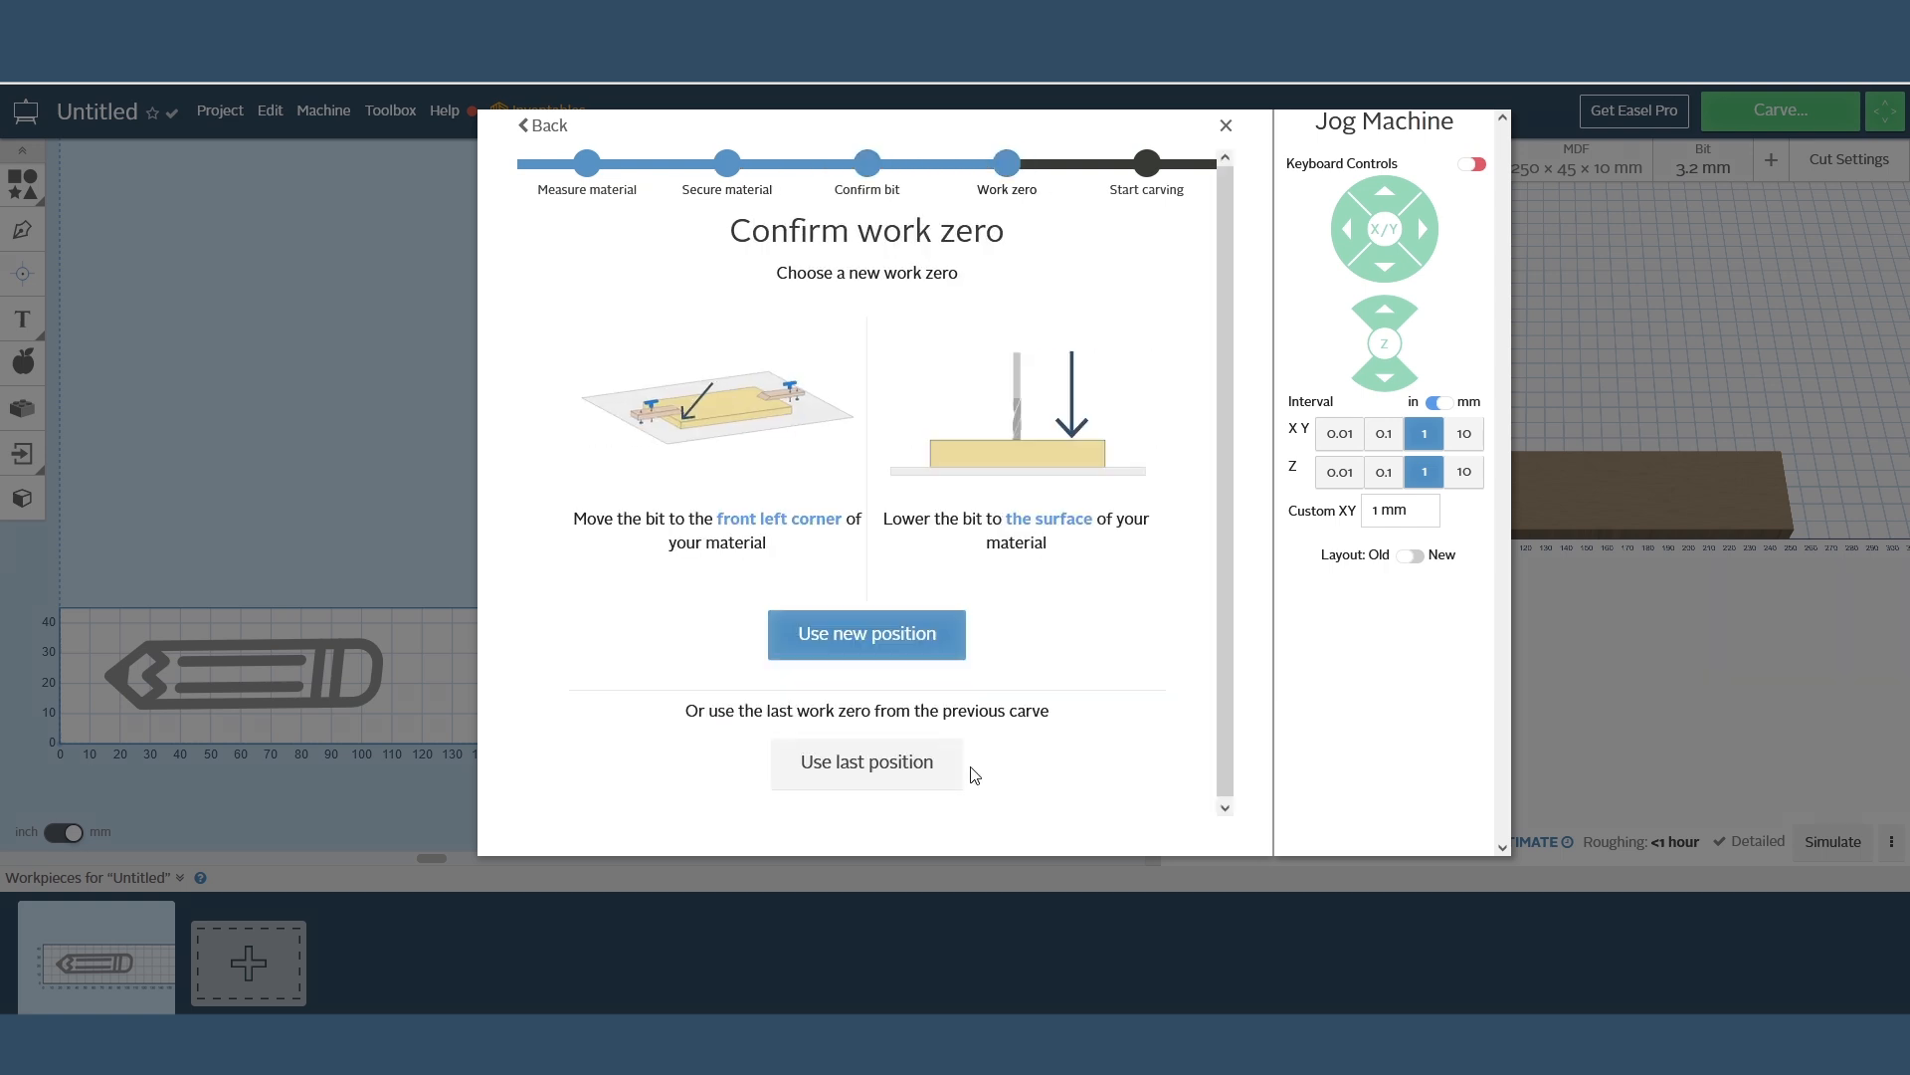
Reuse the previous work zero, verify the spindle is running, and start carving the pencil.
left_click(866, 633)
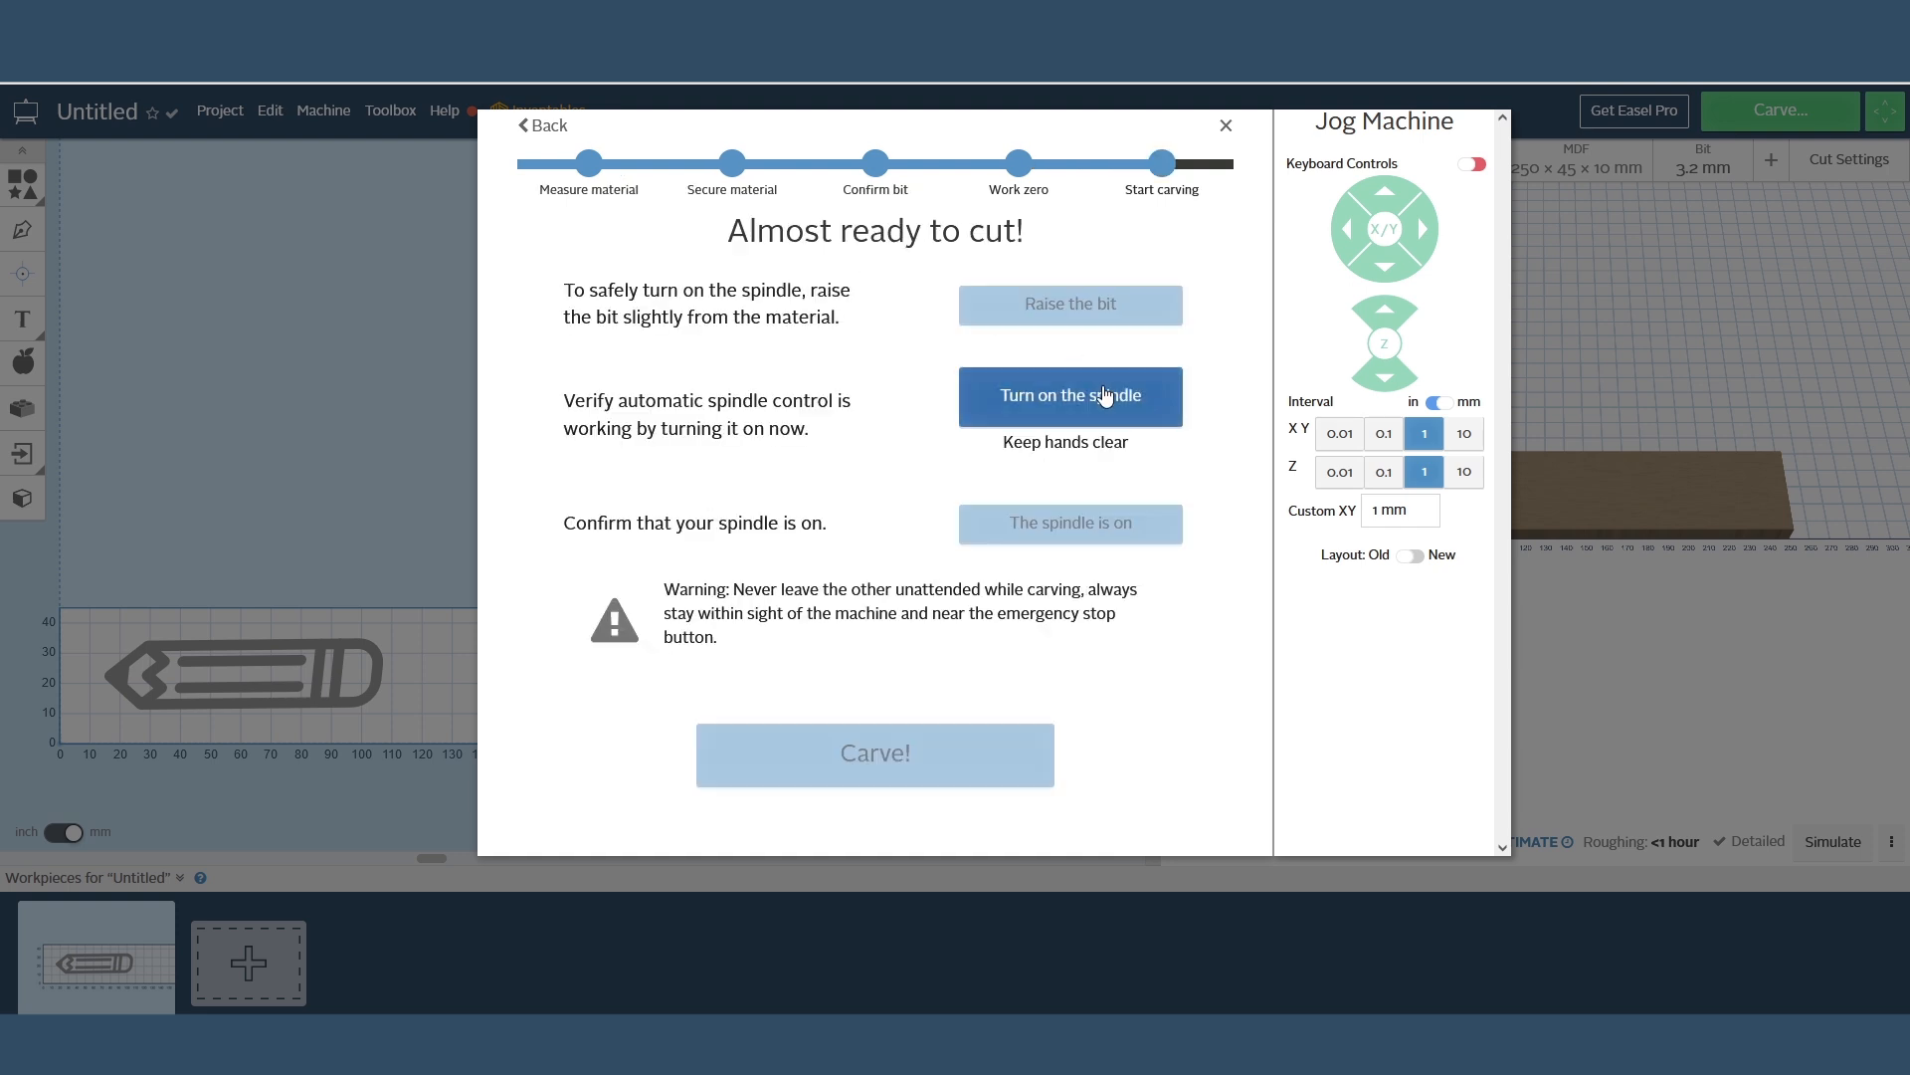
left_click(1070, 394)
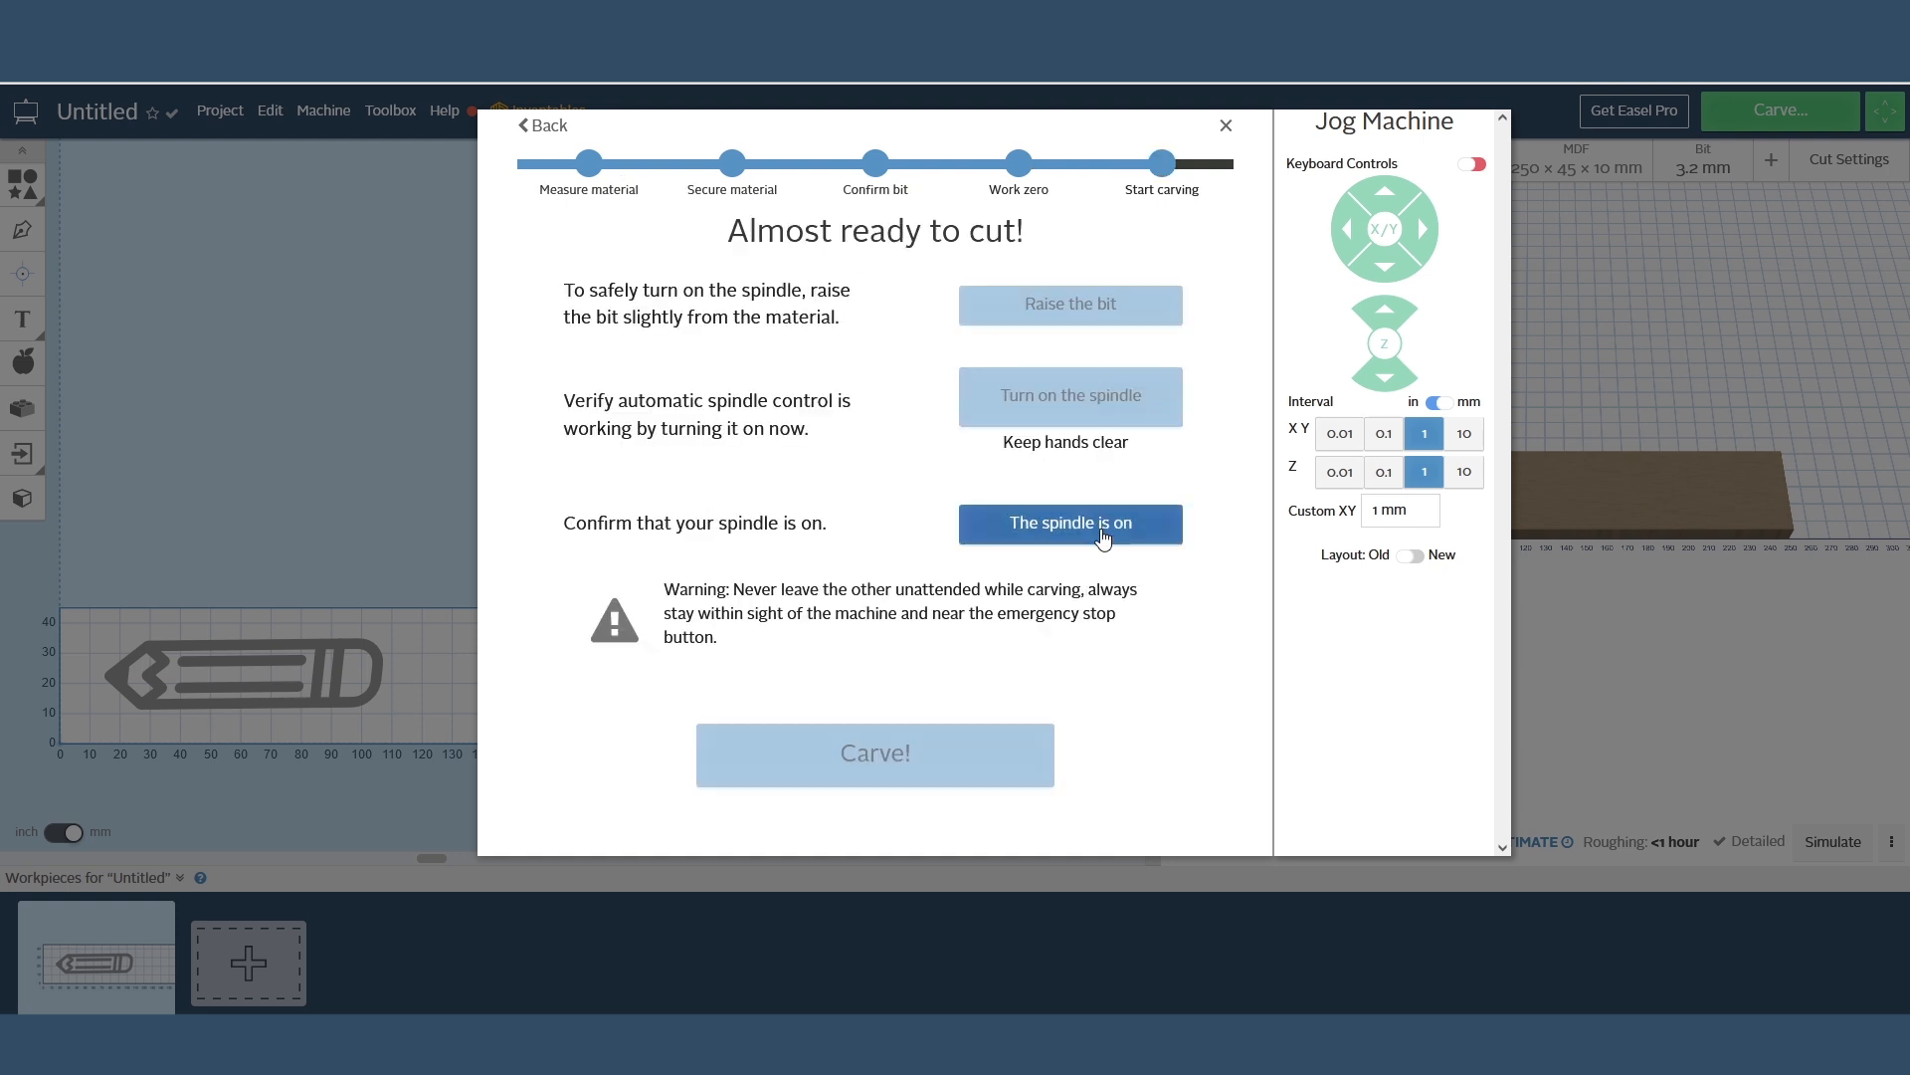
left_click(1068, 523)
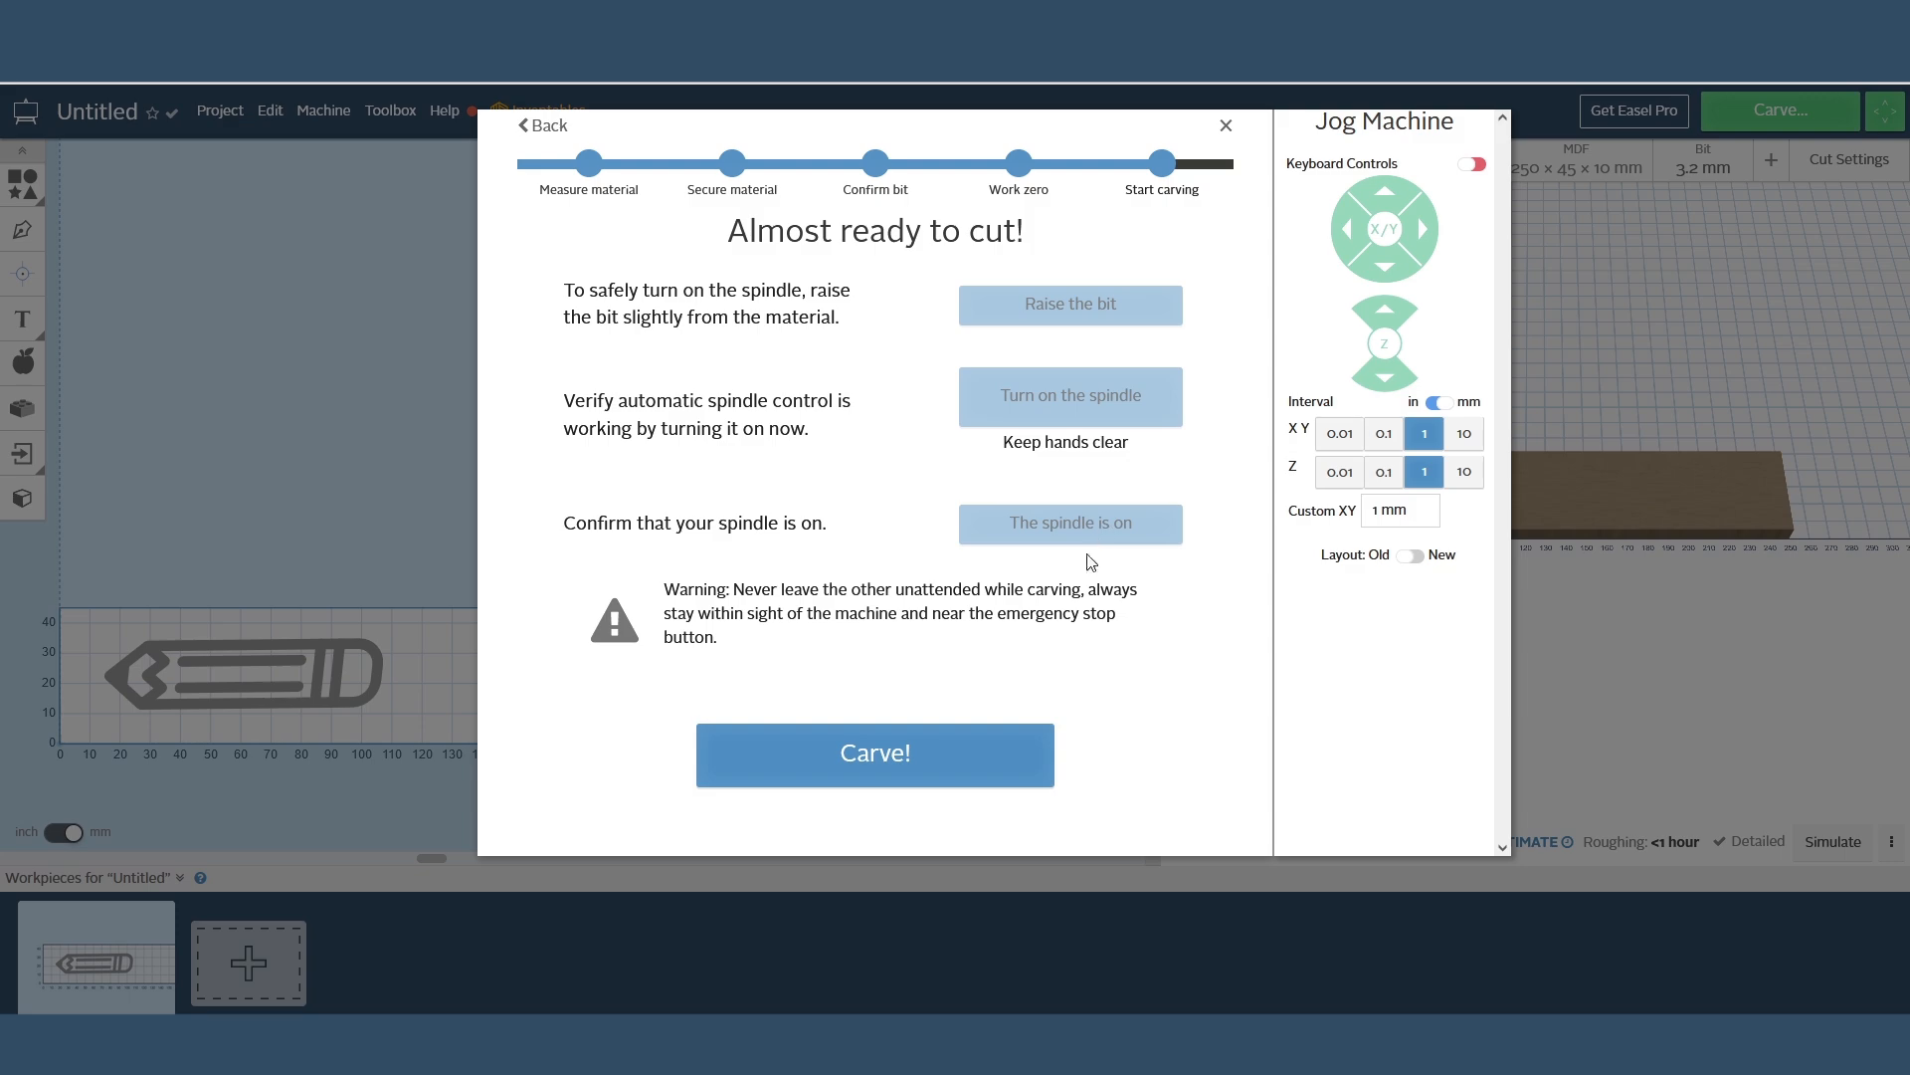
left_click(876, 752)
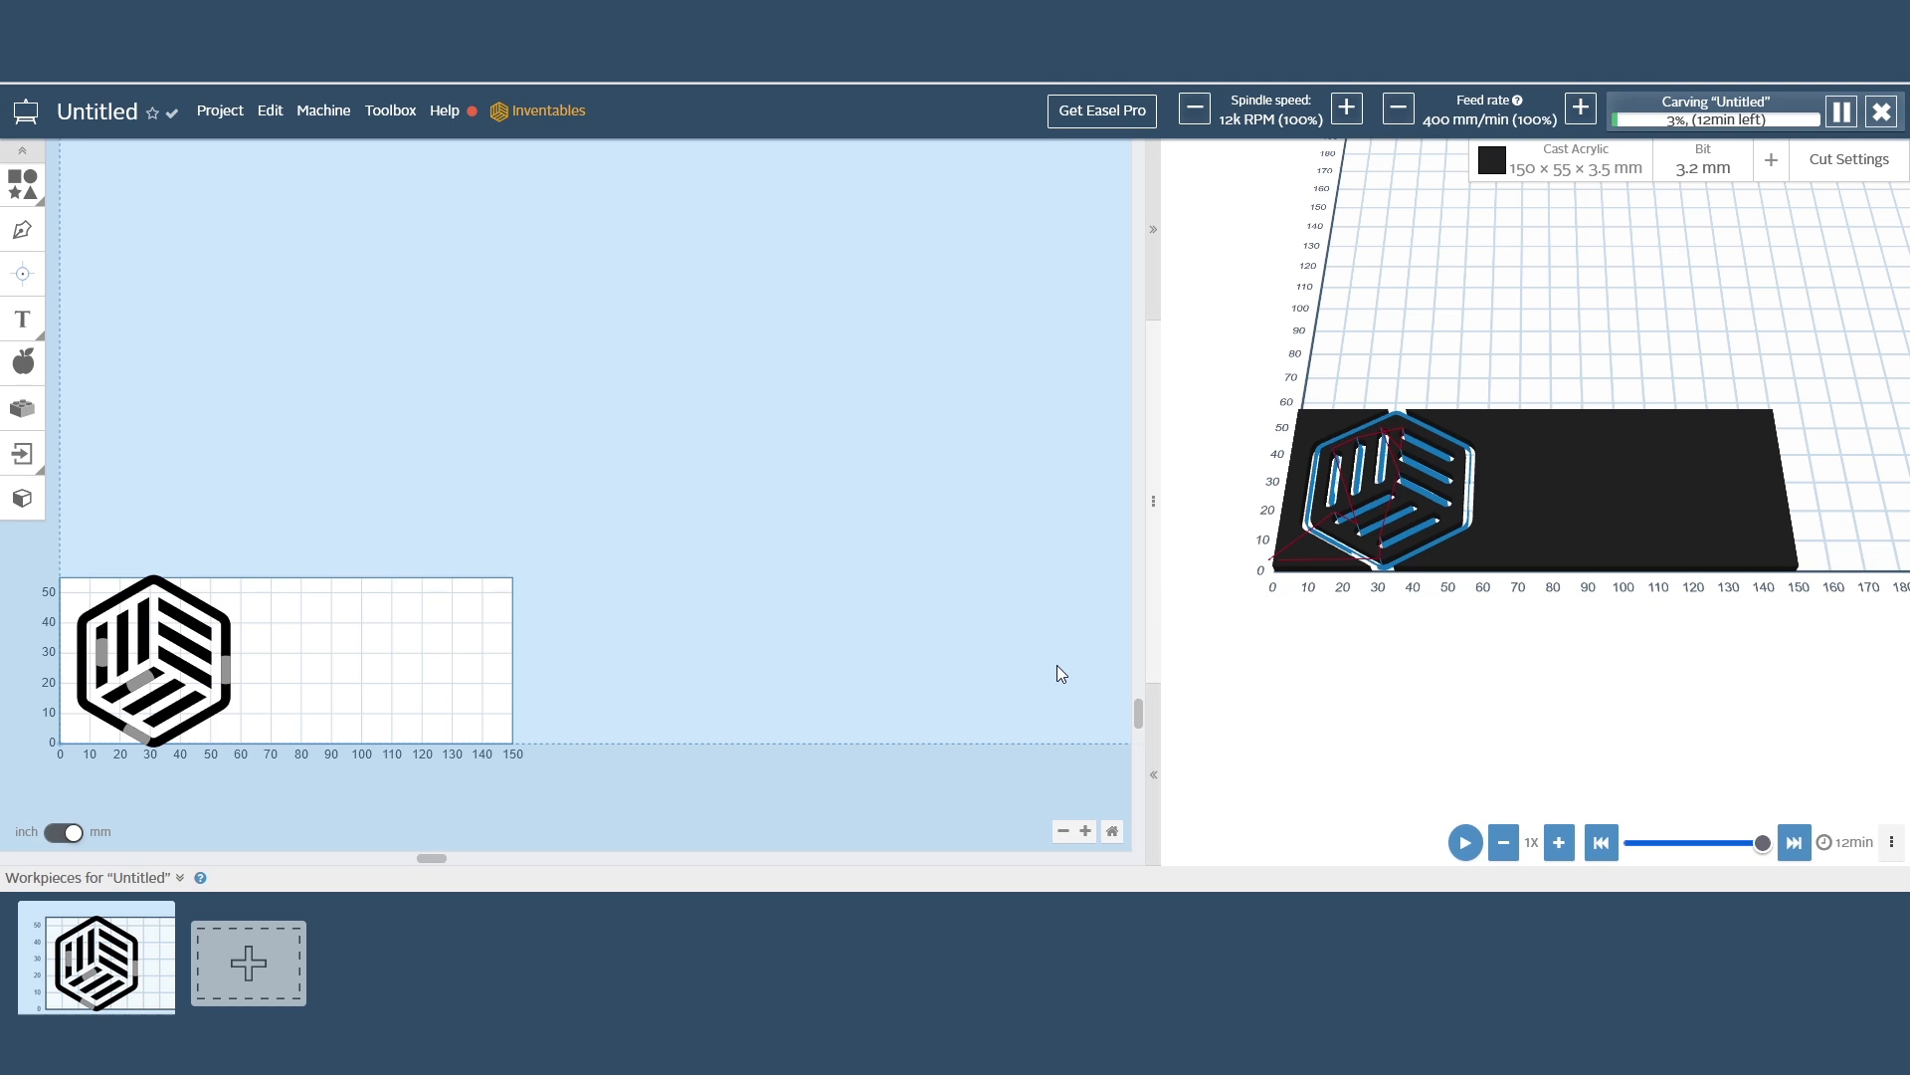